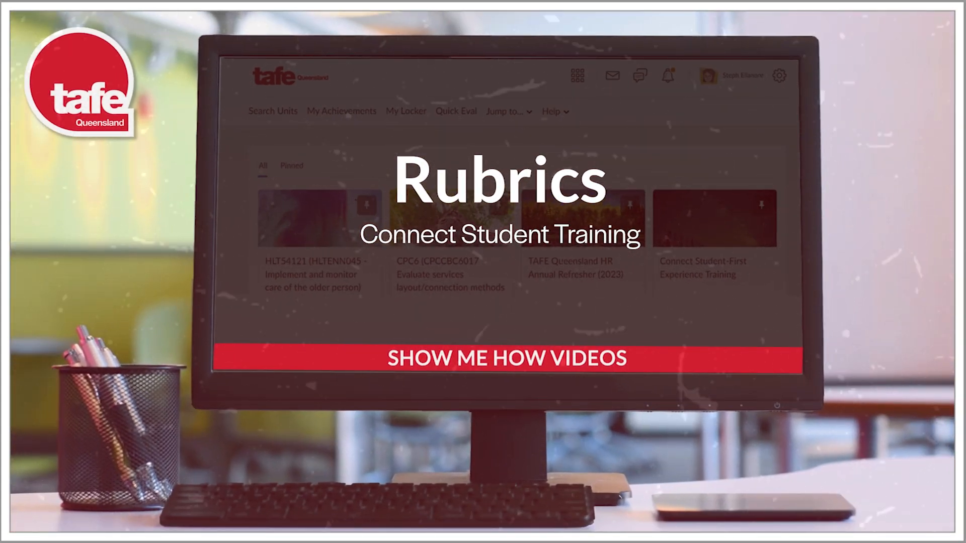
# Reach the HLT54121 Assignments list via My Unit Content and Assessments, showing Task 1 Satisfactory
pyautogui.click(312, 217)
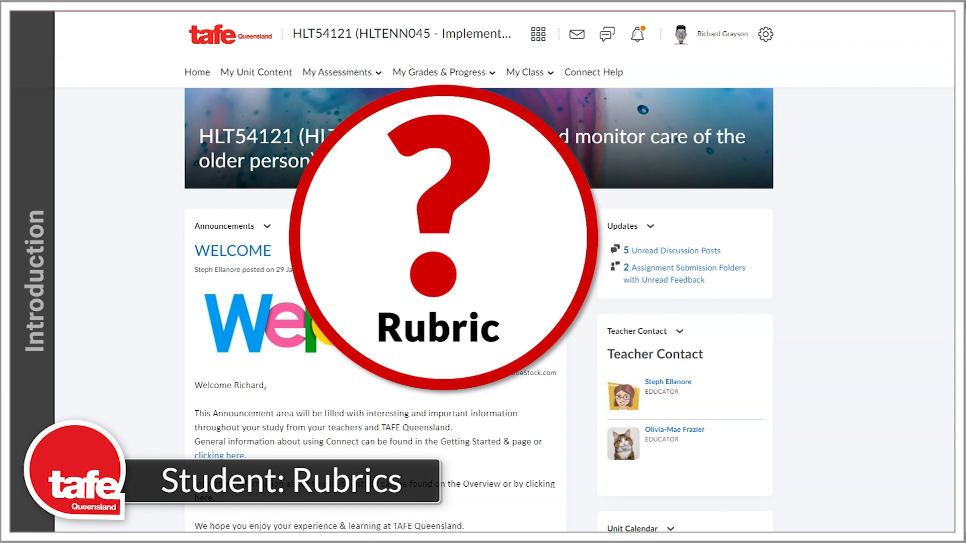
pyautogui.click(277, 66)
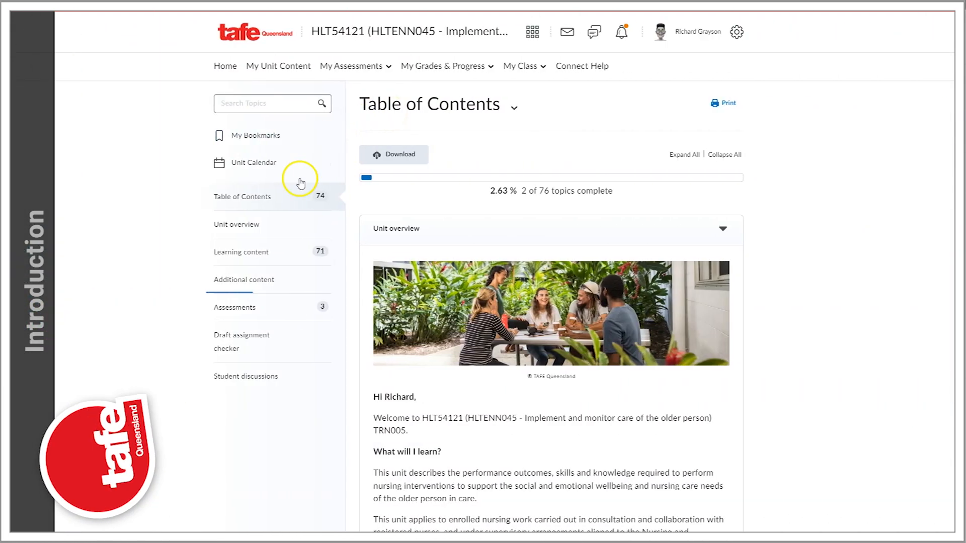
pyautogui.click(234, 307)
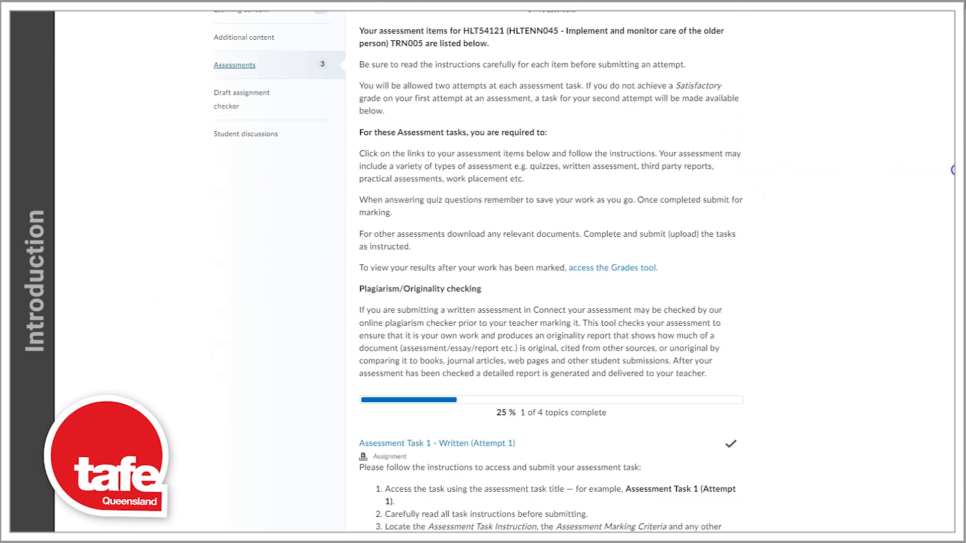
pyautogui.scroll(-3)
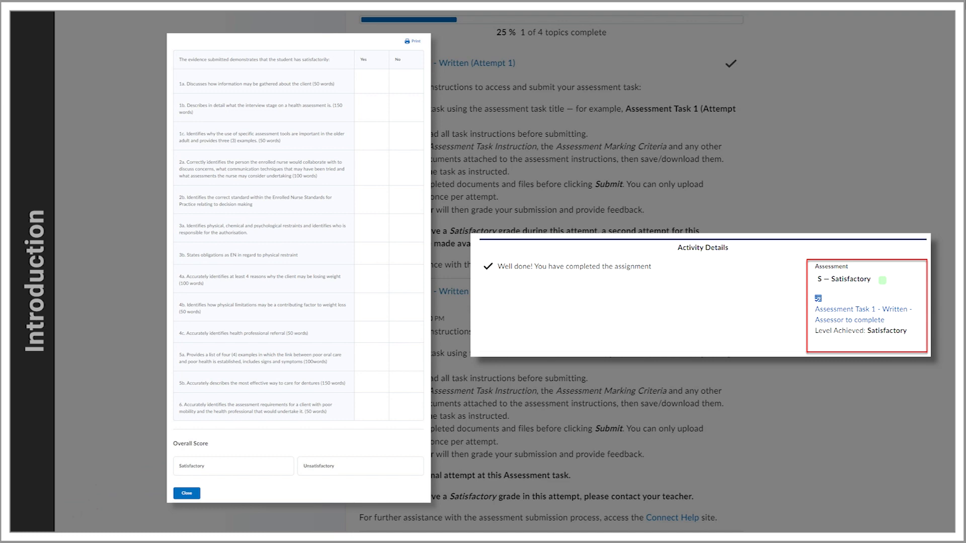
pyautogui.click(186, 493)
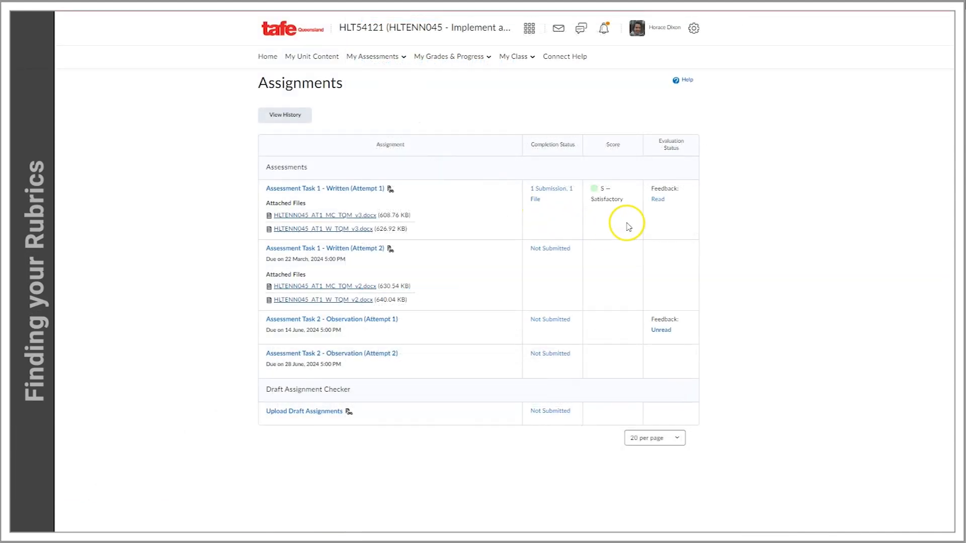
pyautogui.moveTo(657, 199)
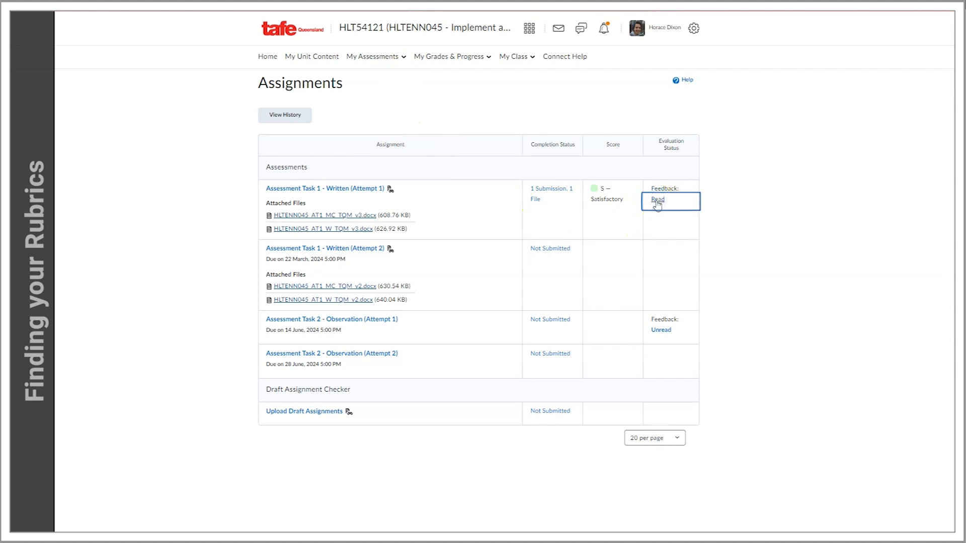
# Read the Satisfactory feedback for Assessment Task 1 - Written (Attempt 1), down to Activity Details
pyautogui.click(657, 199)
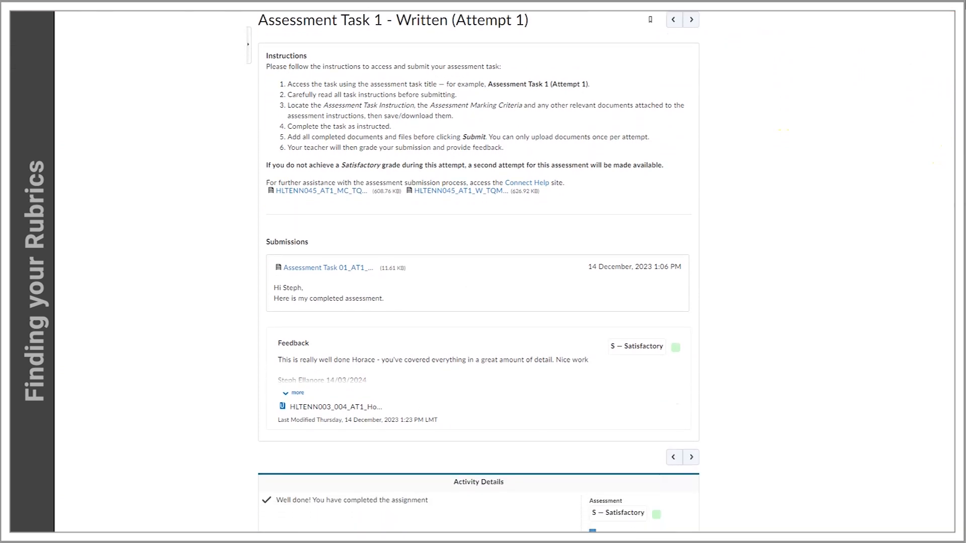
pyautogui.scroll(-3)
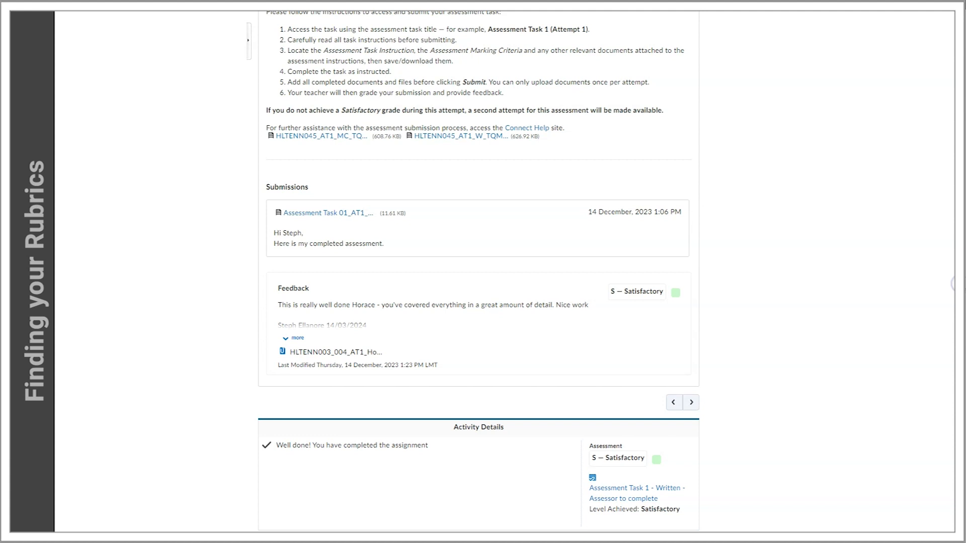
# Review every criterion of the Task 1 marking rubric through to the Overall Score, then close it
pyautogui.click(636, 492)
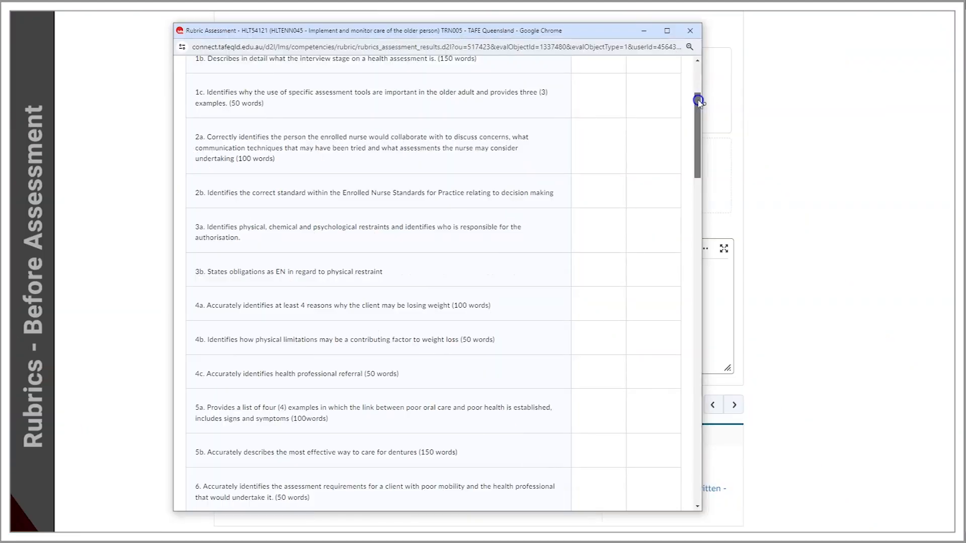
pyautogui.scroll(-3)
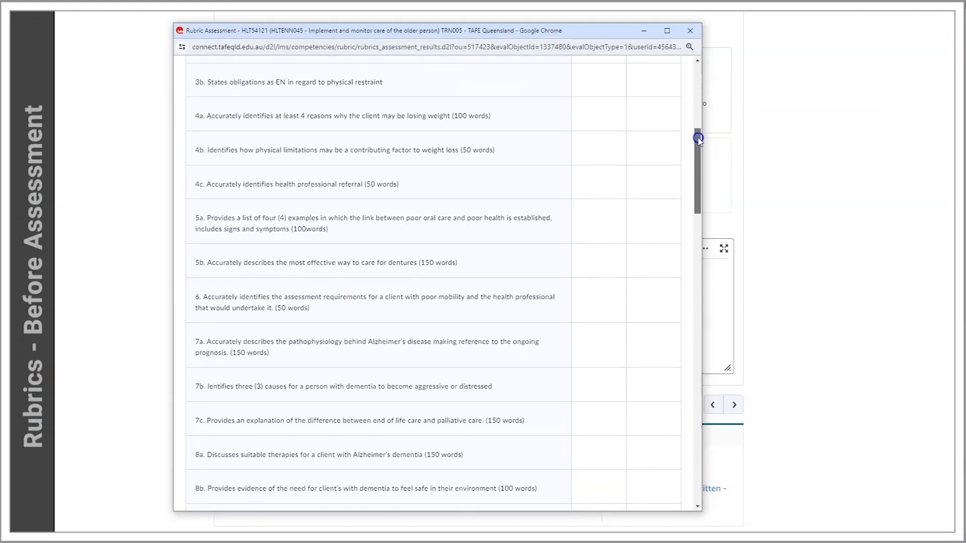
pyautogui.scroll(-3)
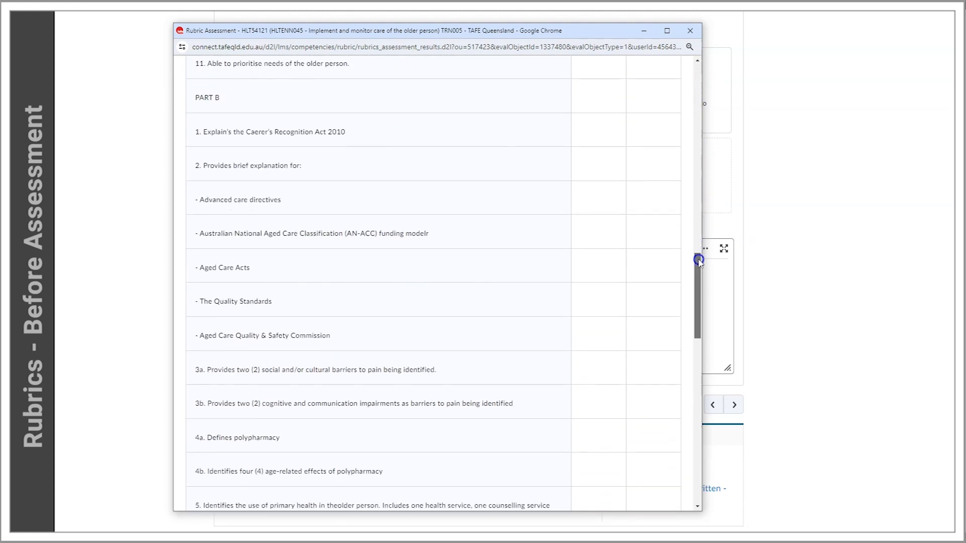
pyautogui.scroll(-3)
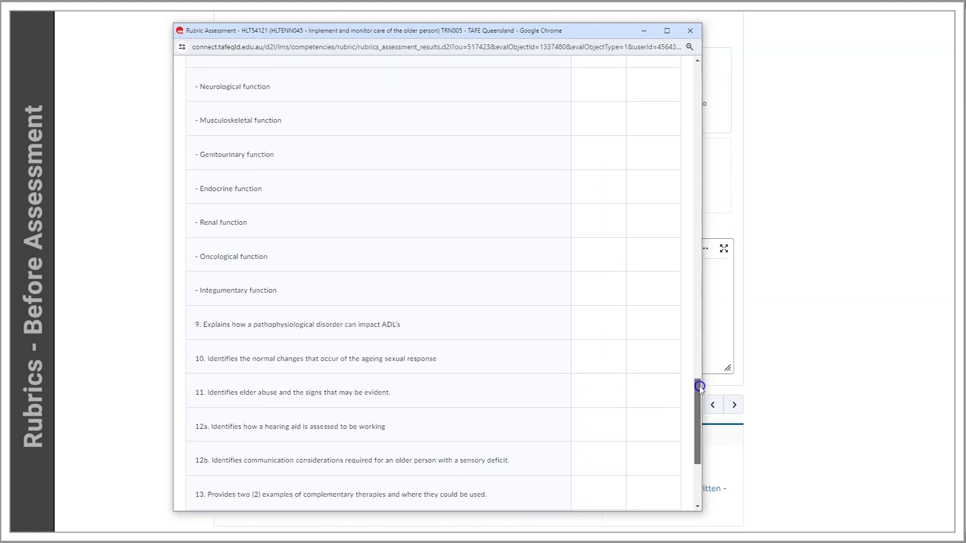
pyautogui.scroll(-3)
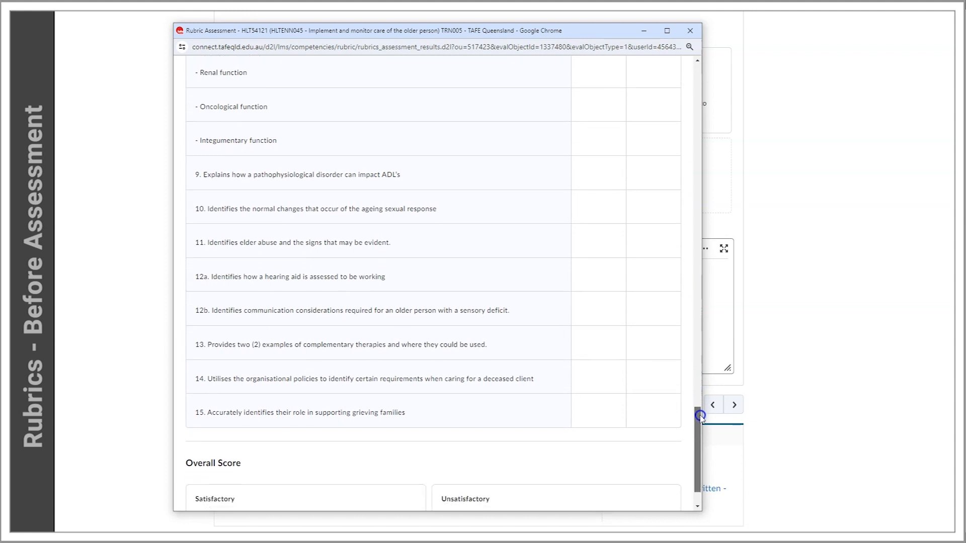
pyautogui.scroll(-3)
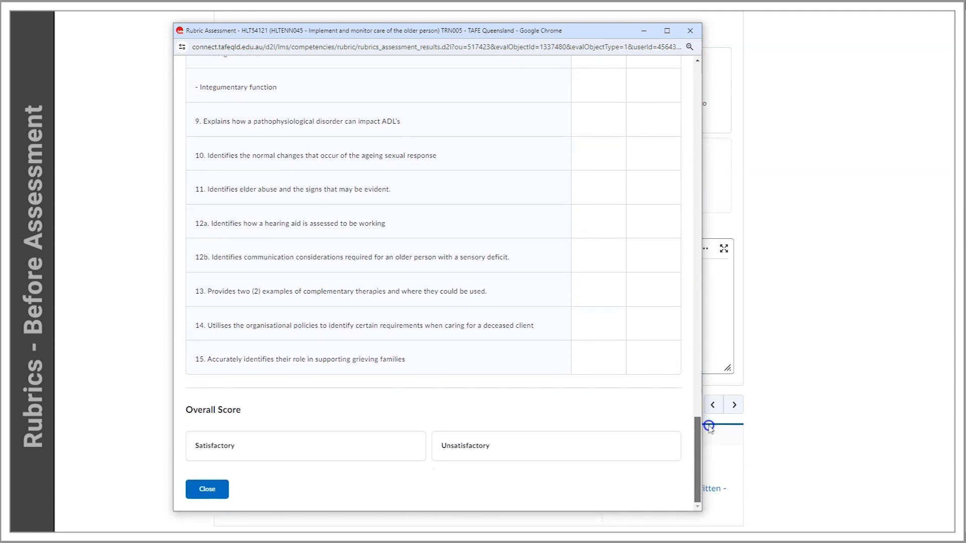
pyautogui.click(206, 489)
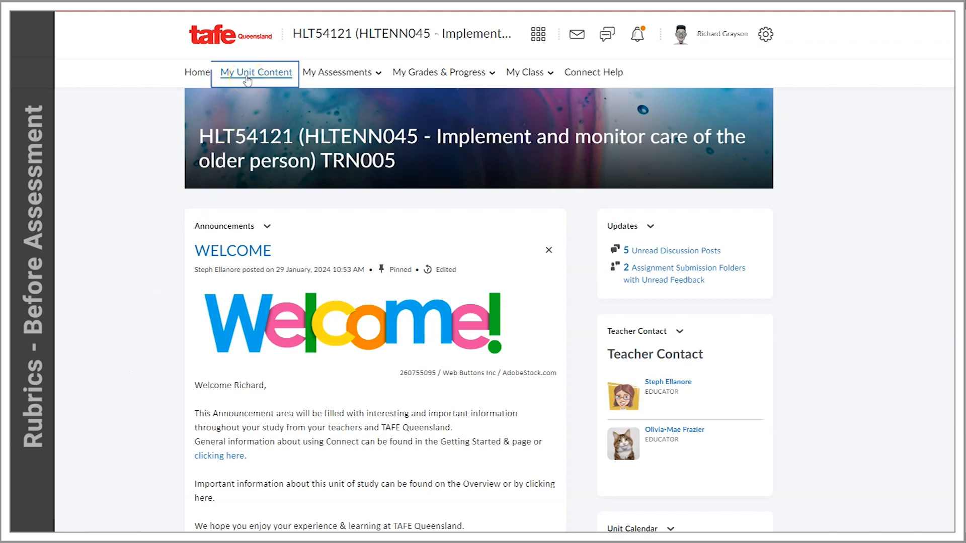
# Reach Assessment Task 1 - Written (Attempt 1) from Assessments and scroll to its rubric in Activity Details
pyautogui.click(255, 72)
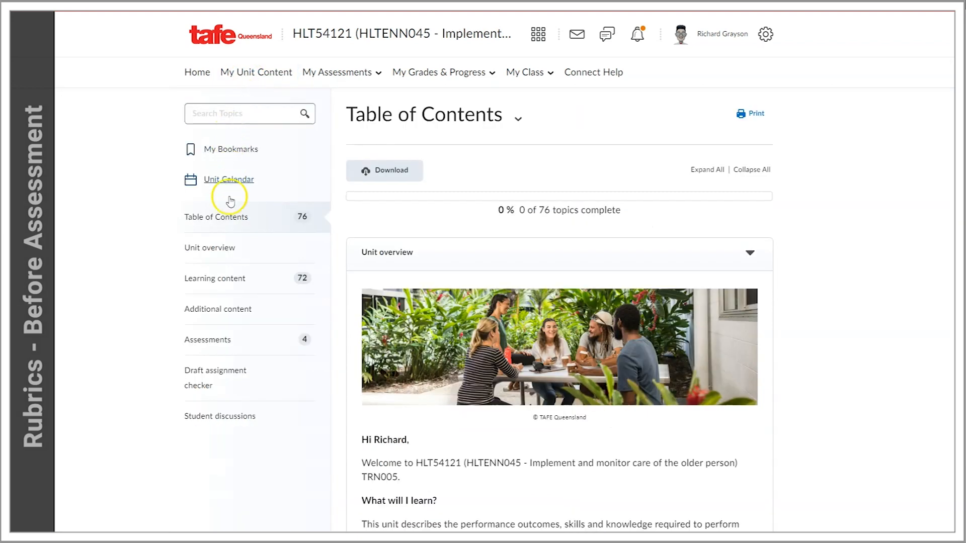
pyautogui.click(207, 339)
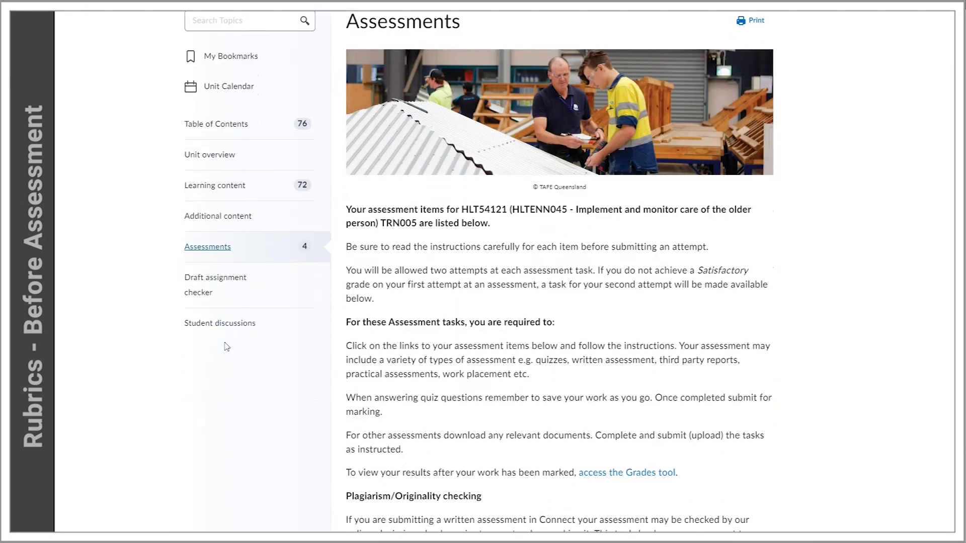
pyautogui.scroll(-3)
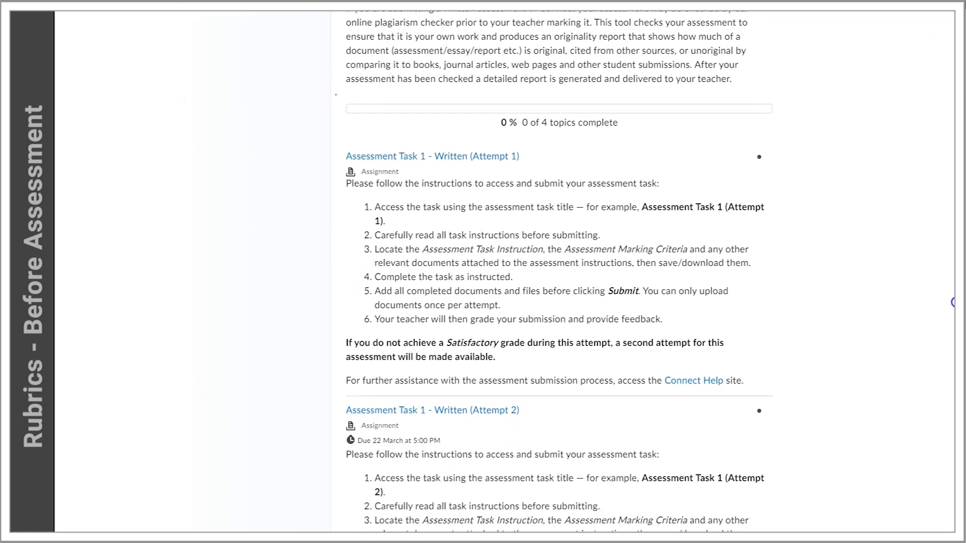
pyautogui.scroll(3)
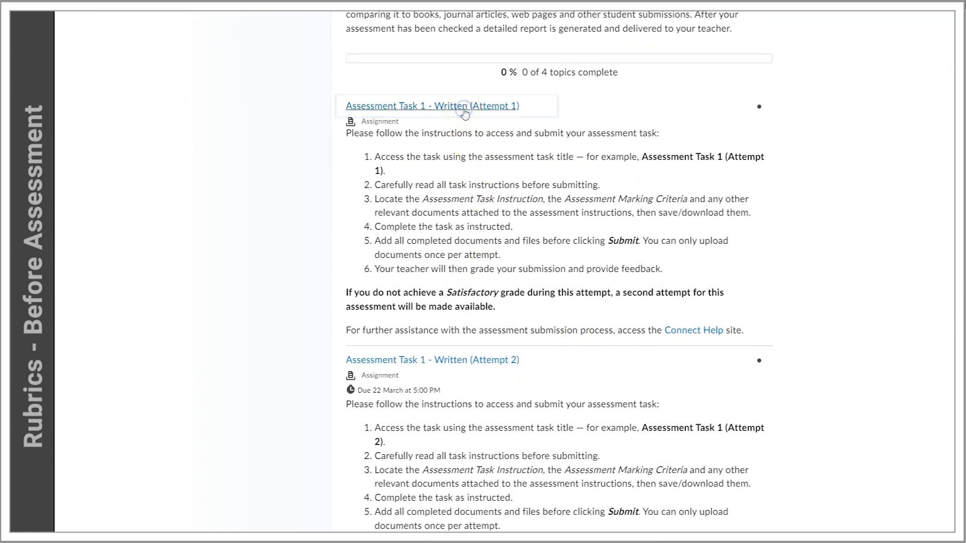
pyautogui.click(406, 106)
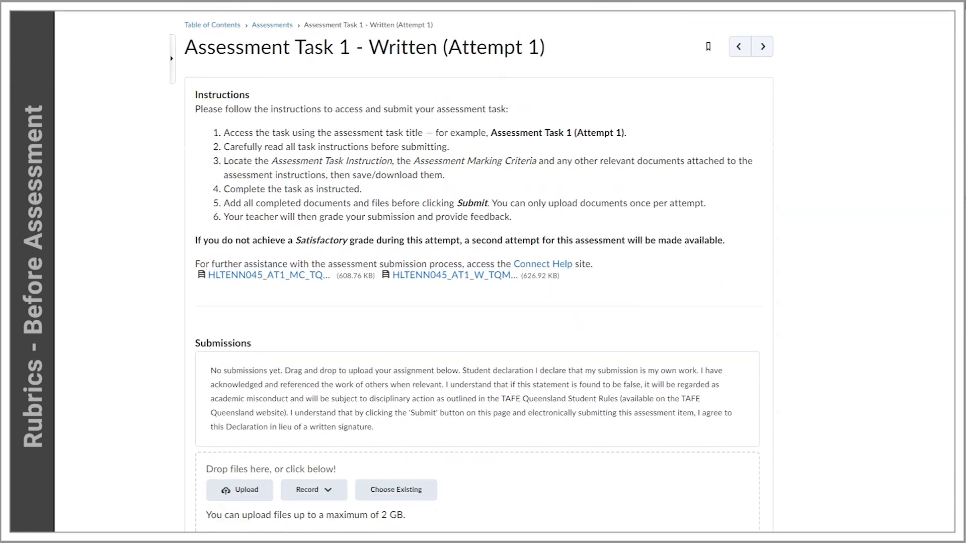
pyautogui.scroll(-3)
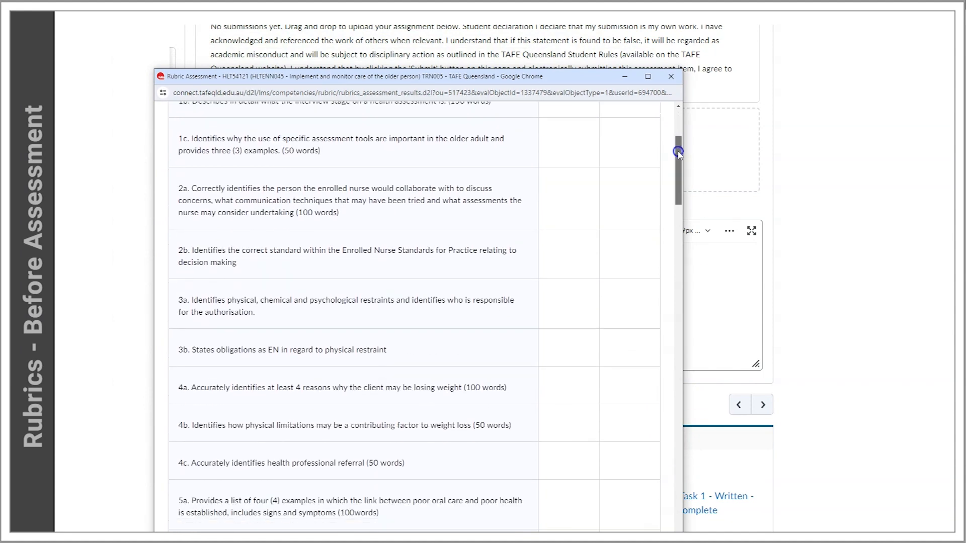
pyautogui.scroll(-3)
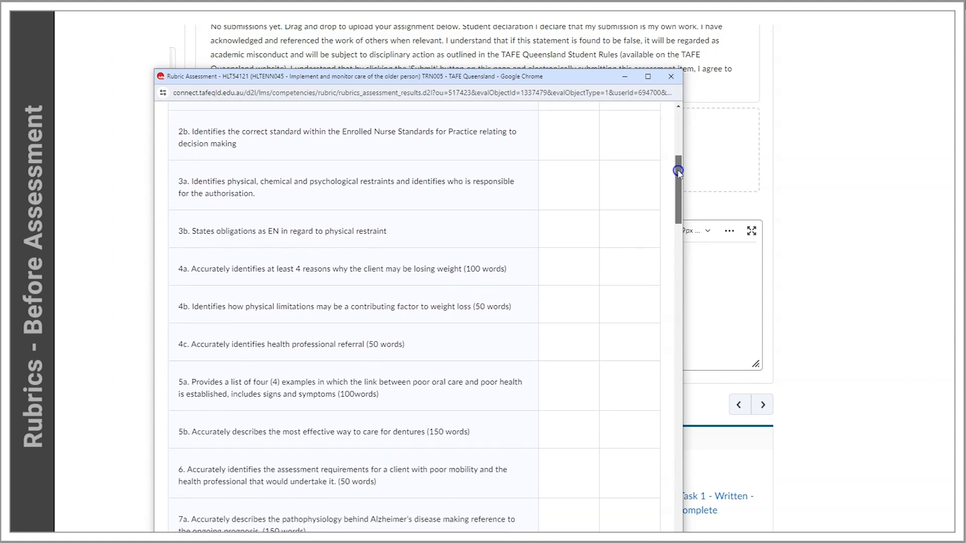
pyautogui.scroll(-3)
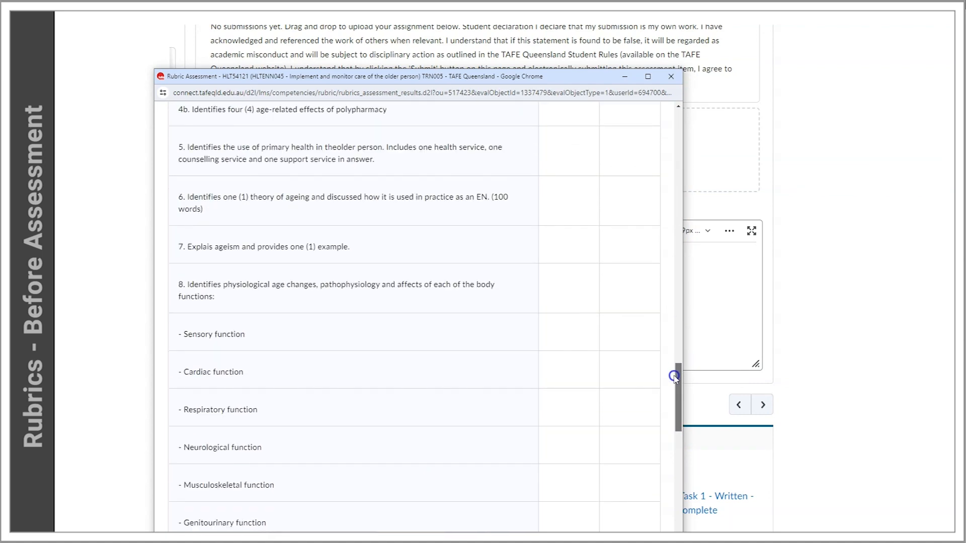
pyautogui.scroll(-3)
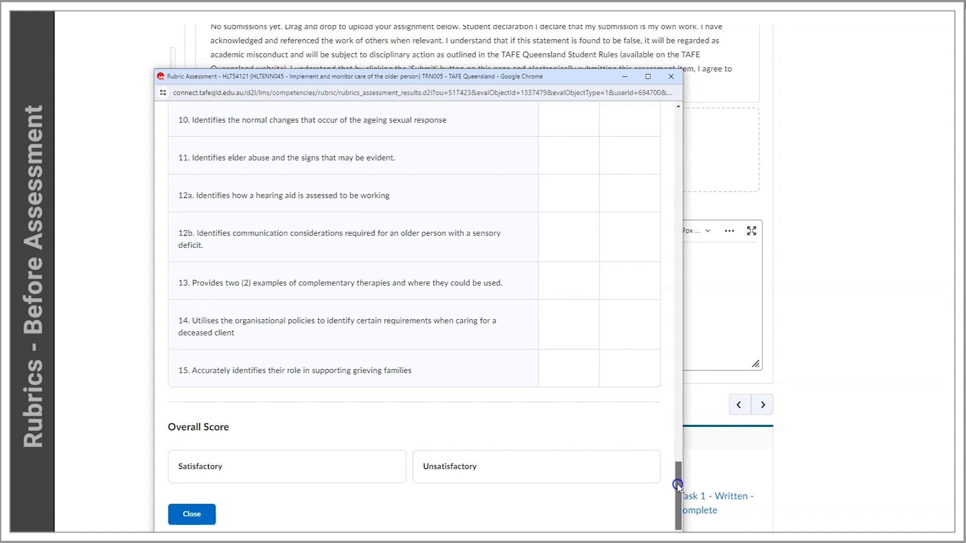
pyautogui.scroll(3)
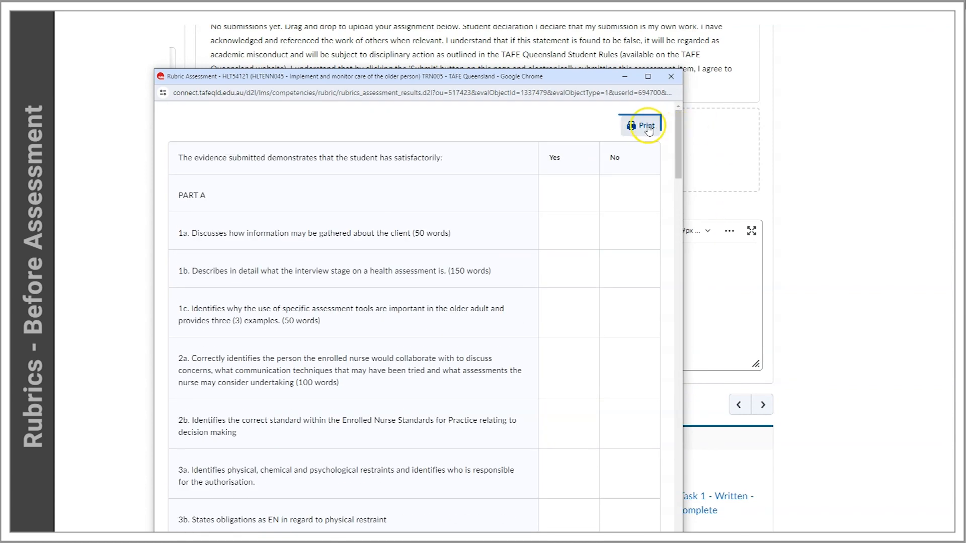
# Print the nine-page assessment rubric with Save as PDF as the destination
pyautogui.click(643, 124)
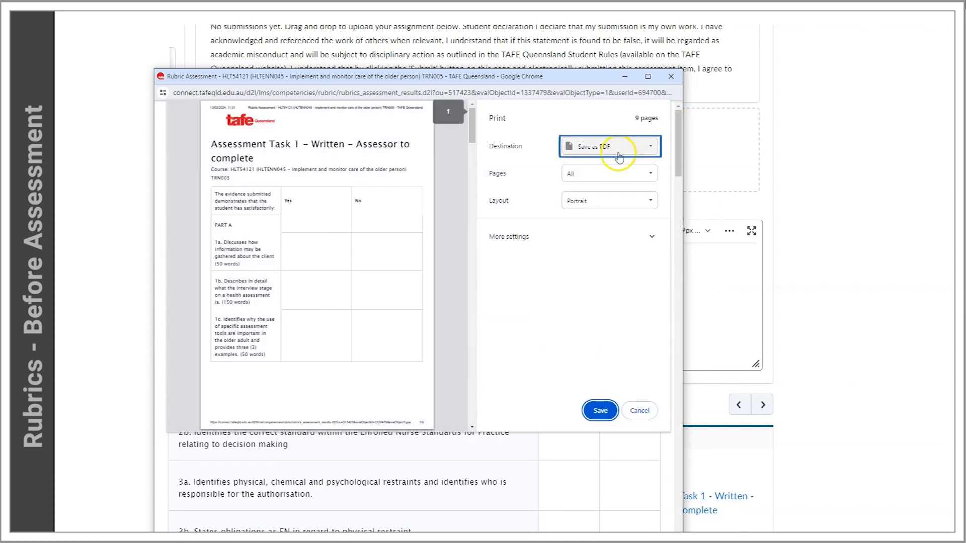
pyautogui.moveTo(618, 158)
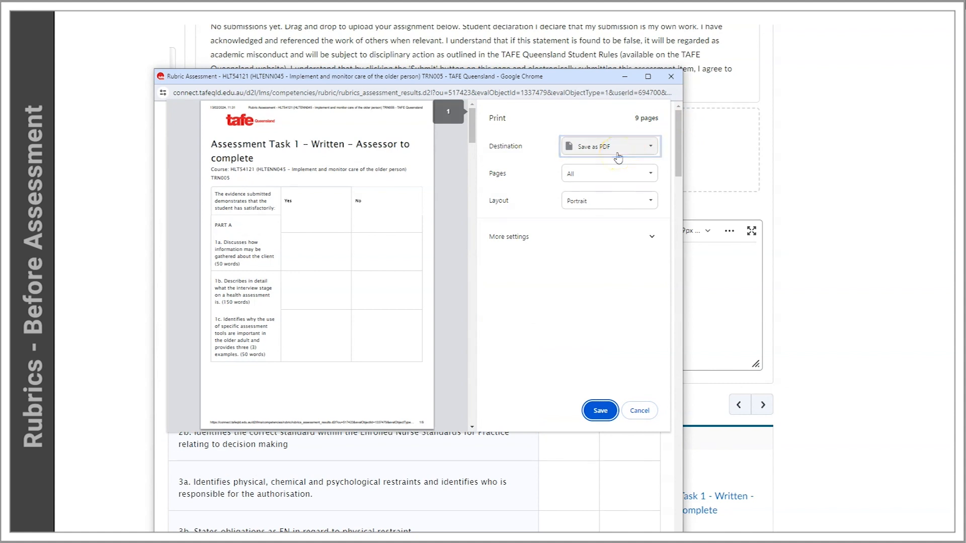
pyautogui.click(639, 410)
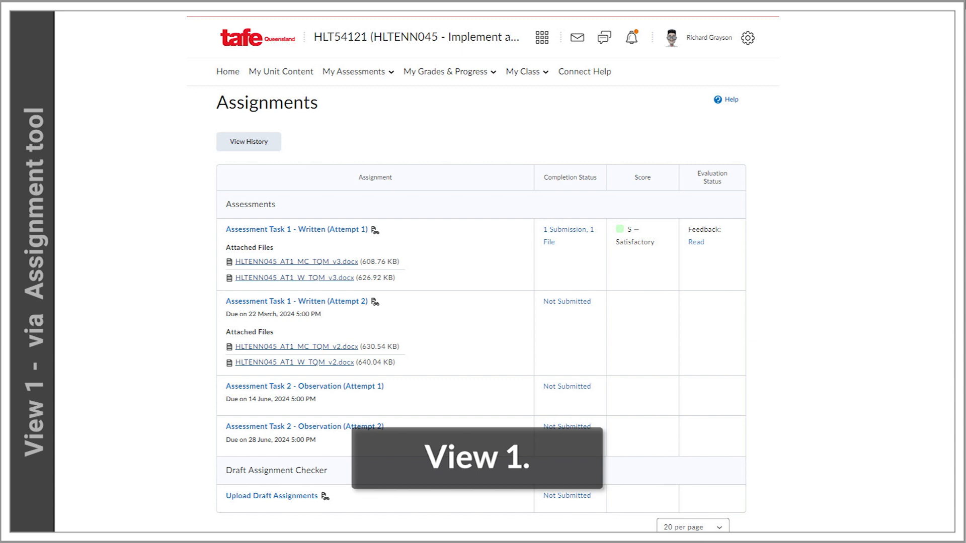
# From the unit home, reach Assignments via My Assessments and open Attempt 1's unread feedback
pyautogui.click(196, 72)
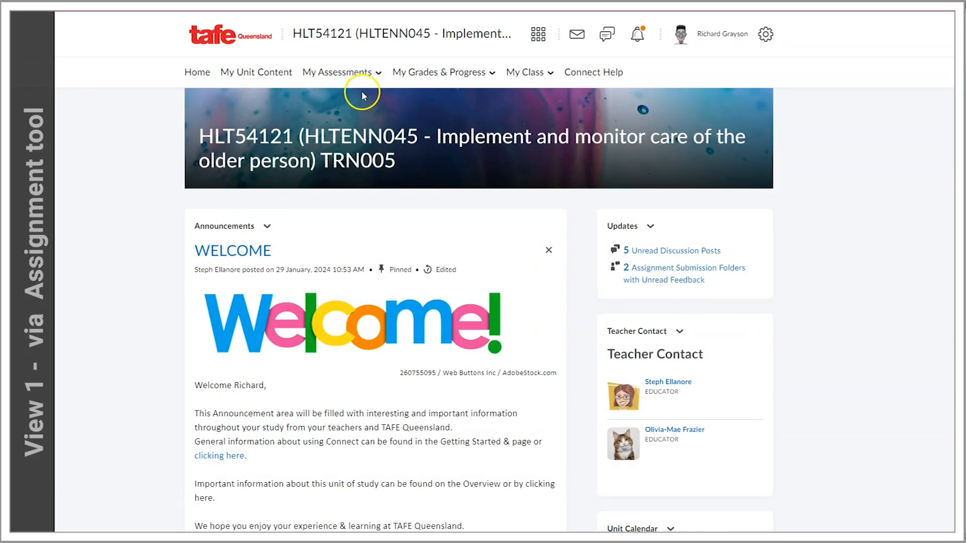
pyautogui.click(338, 72)
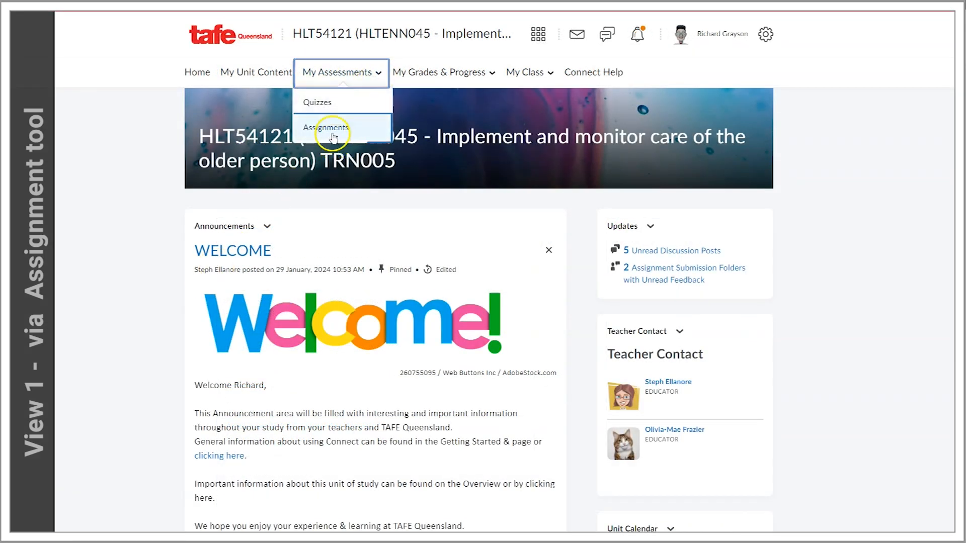
pyautogui.click(326, 128)
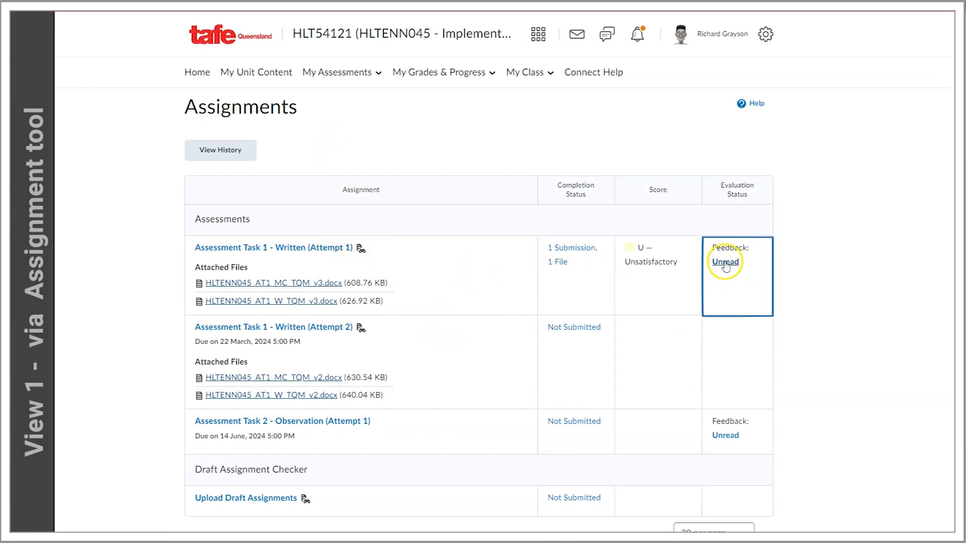
pyautogui.click(725, 262)
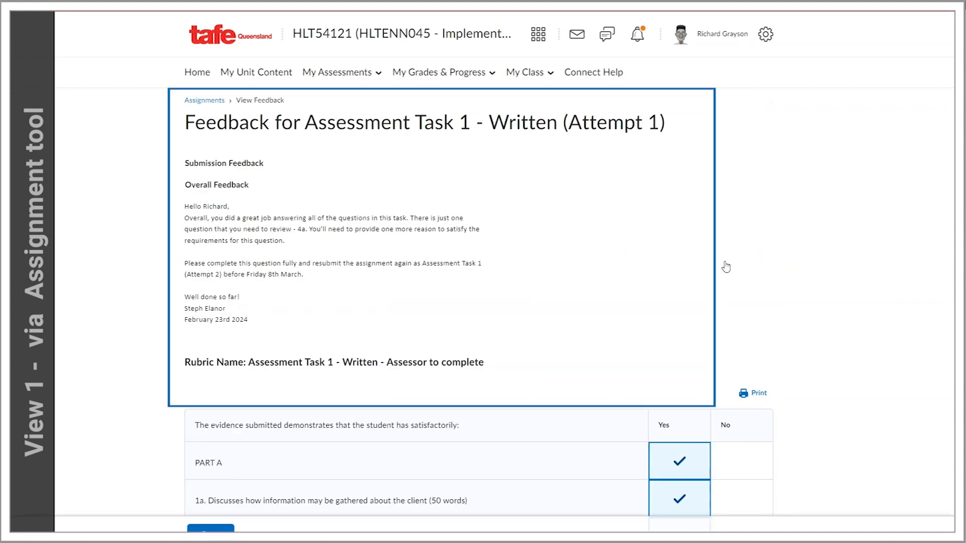
pyautogui.moveTo(894, 158)
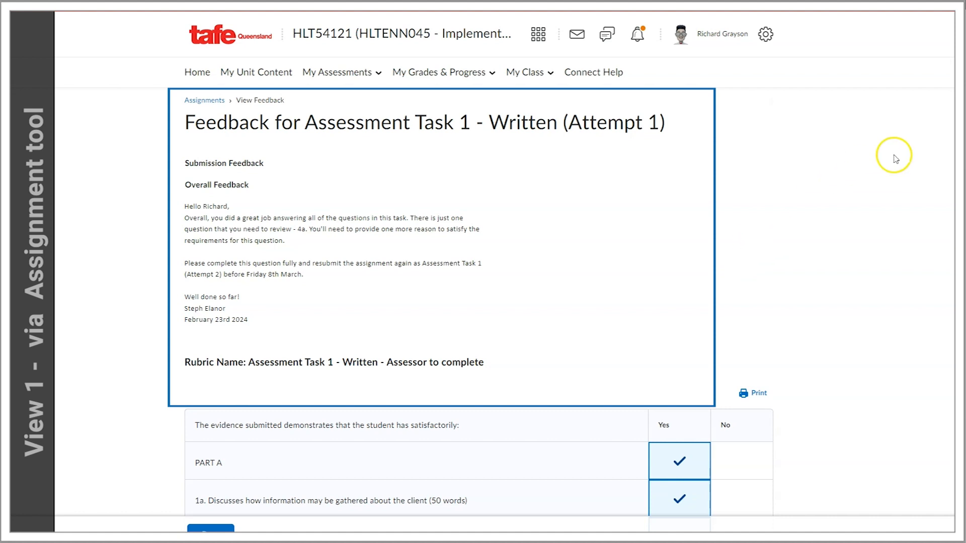
# Read Attempt 1's resubmission feedback down to the rubric, where criterion 4a is not met
pyautogui.scroll(-3)
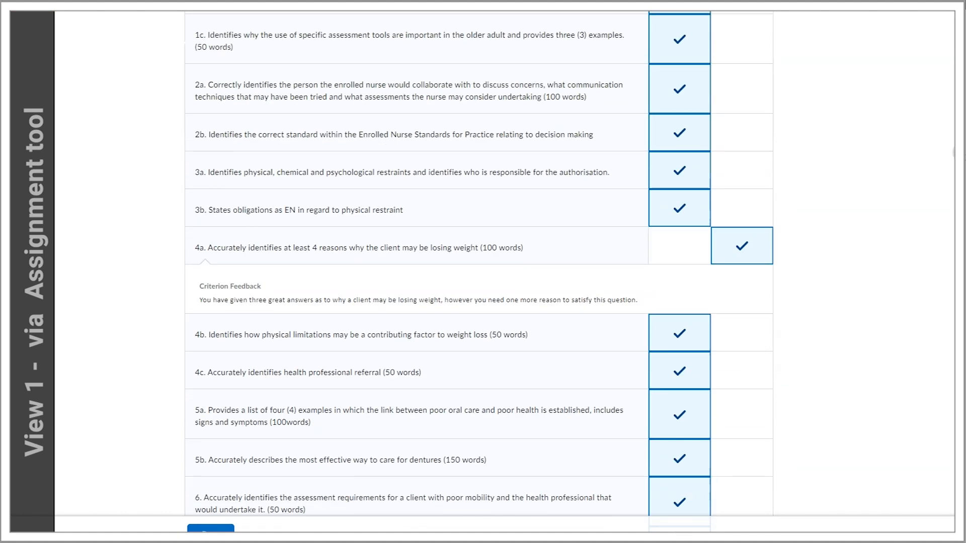
pyautogui.click(493, 265)
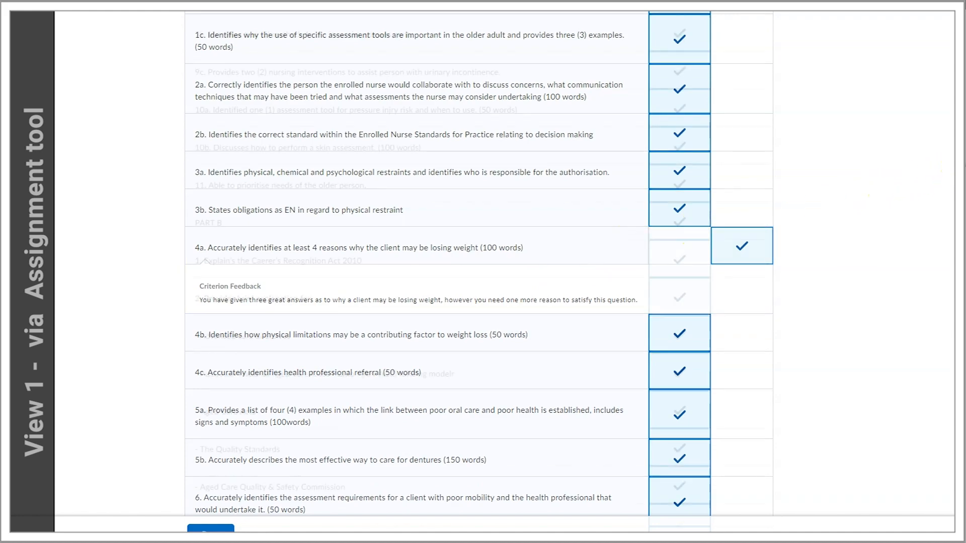
pyautogui.scroll(-3)
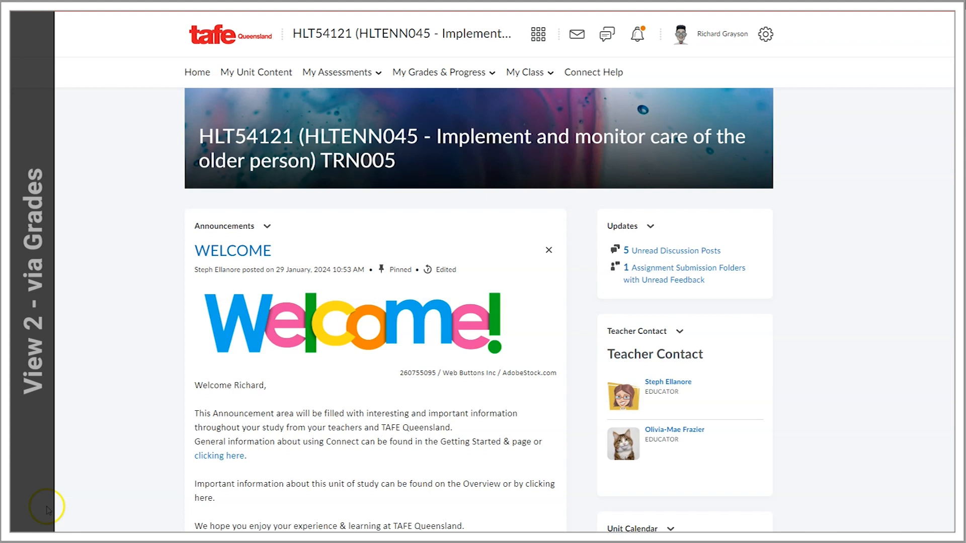
# Reach Grades via My Grades & Progress, showing Attempt 1 Unsatisfactory, and view its graded rubric
pyautogui.click(437, 73)
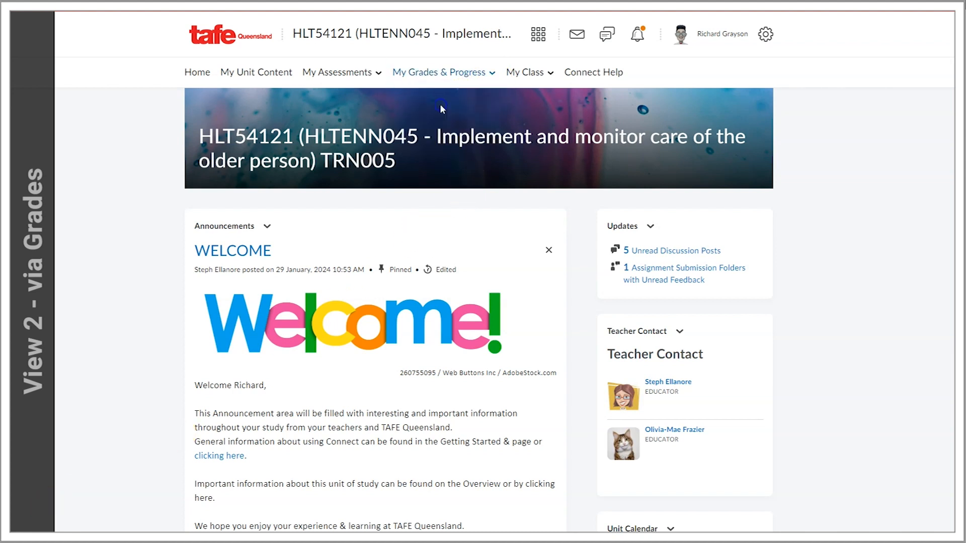
pyautogui.click(438, 72)
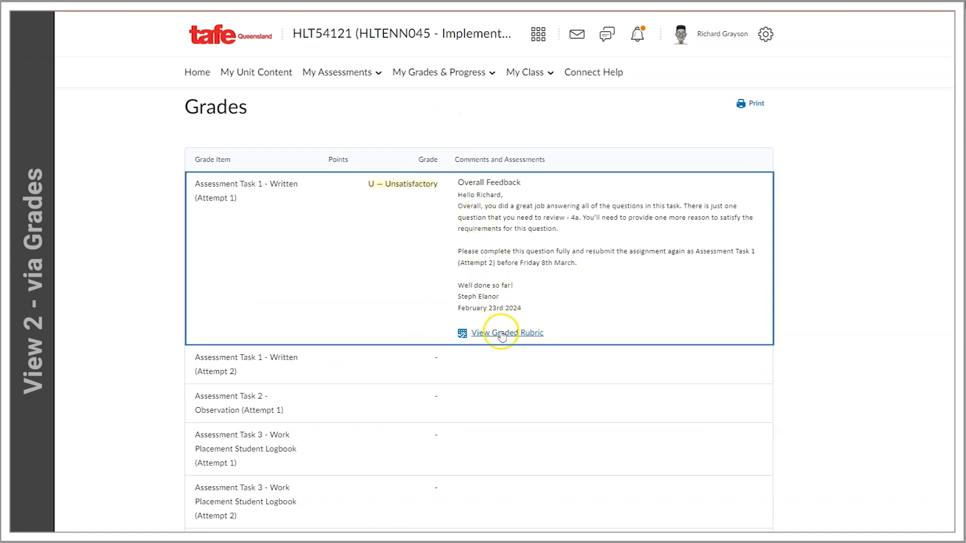
pyautogui.click(507, 333)
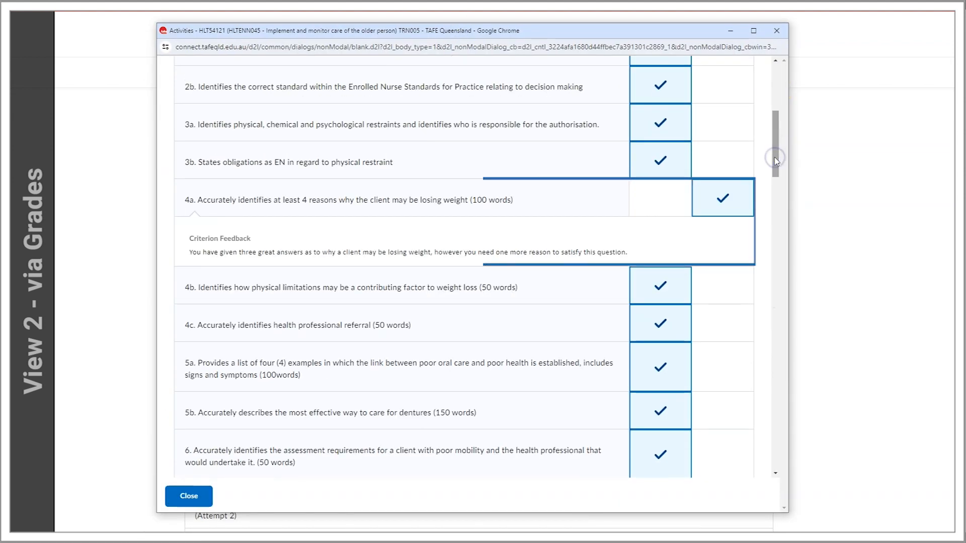
# Scroll the graded rubric past criterion 4a marked No with its feedback, reaching Part B
pyautogui.scroll(-3)
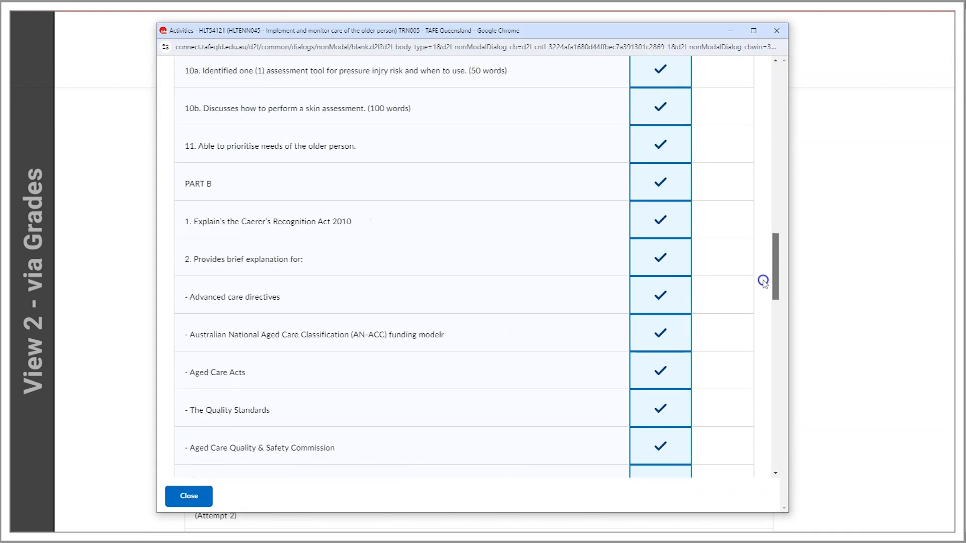
pyautogui.click(188, 496)
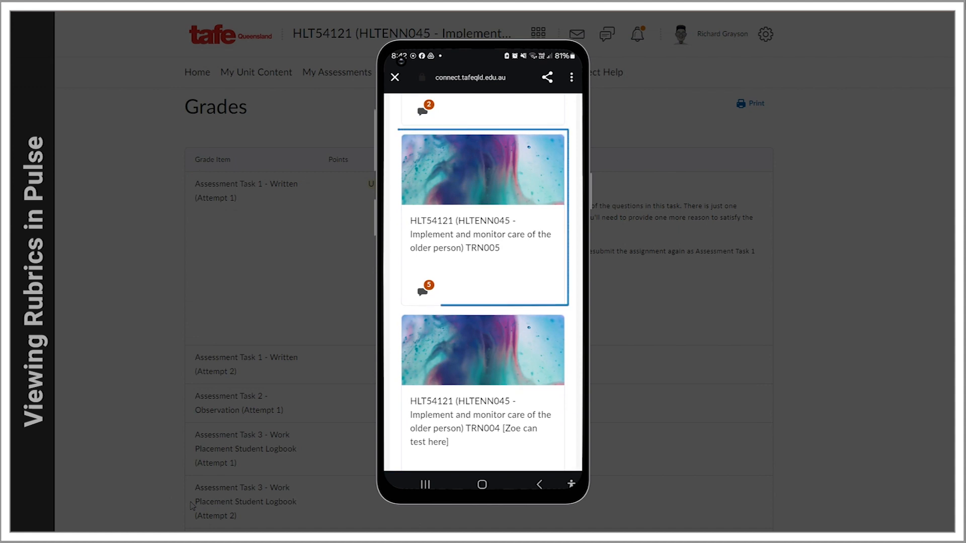
# On mobile, reach Assessment Task 1 - Written (Attempt 1) and expand its assessor rubric to show the criteria
pyautogui.click(483, 218)
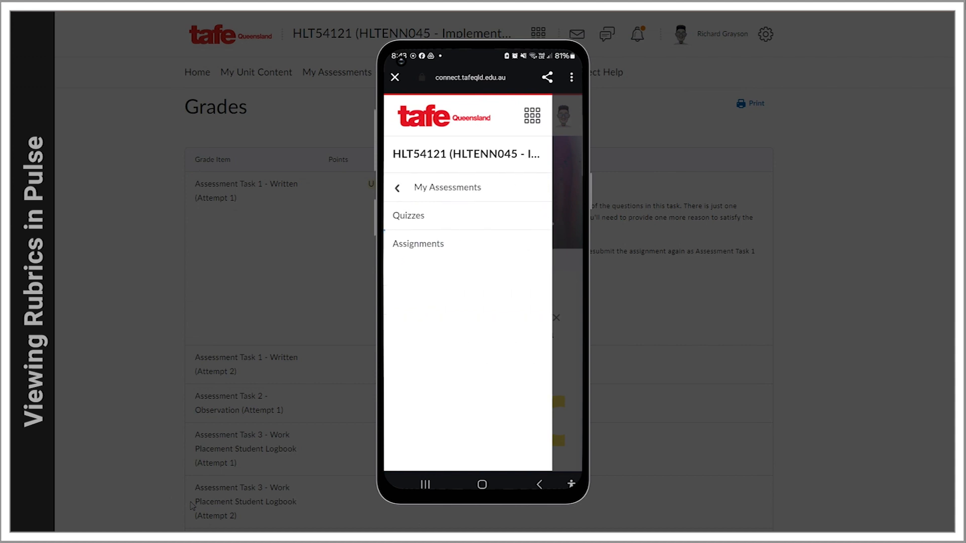
pyautogui.moveTo(417, 244)
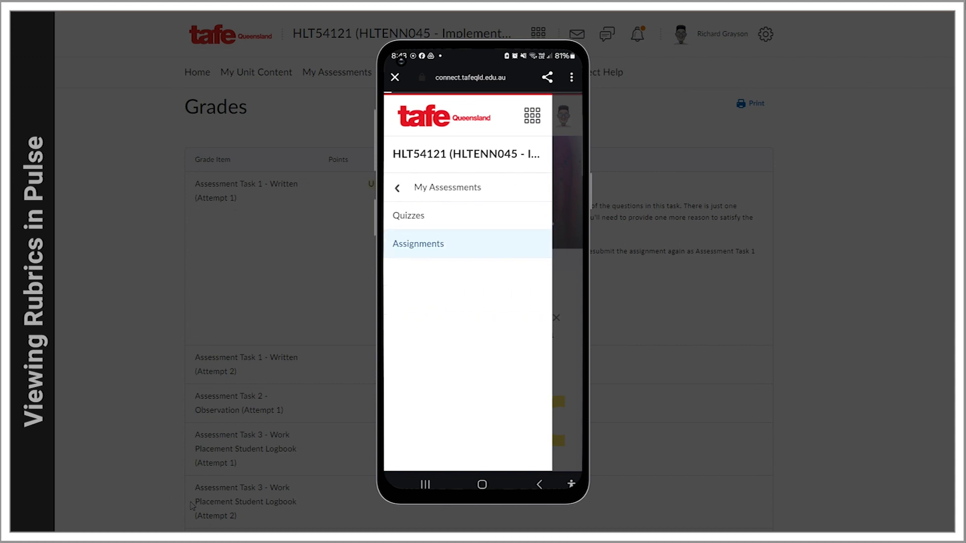
pyautogui.click(417, 243)
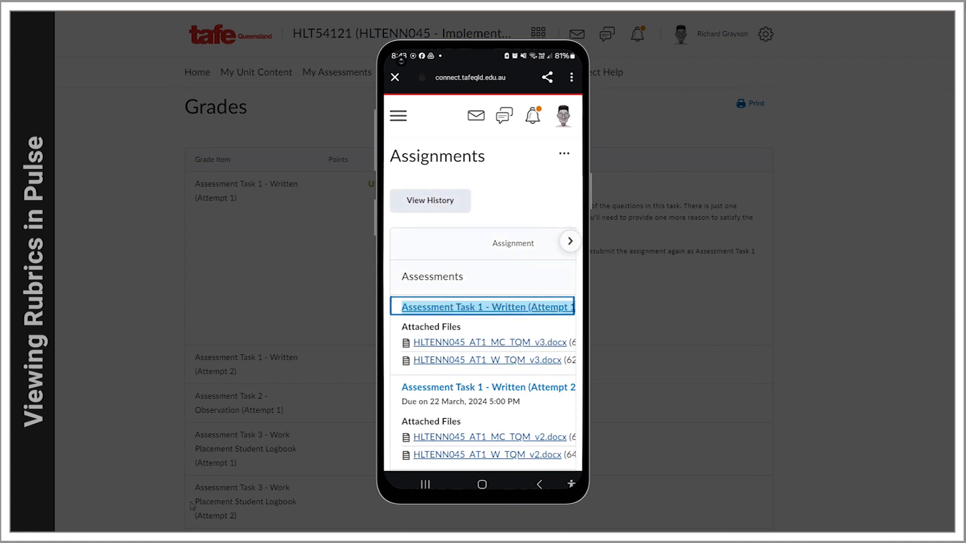
pyautogui.click(482, 307)
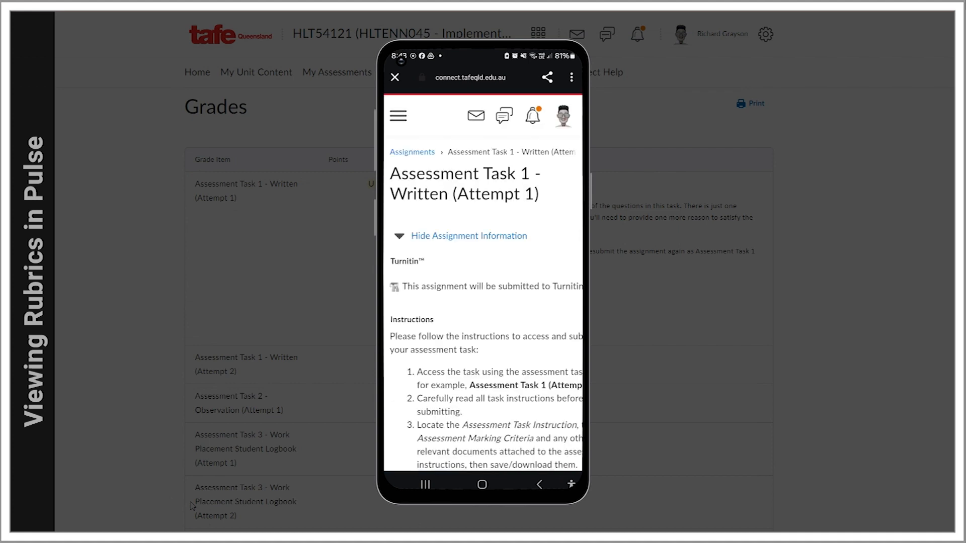
pyautogui.scroll(-3)
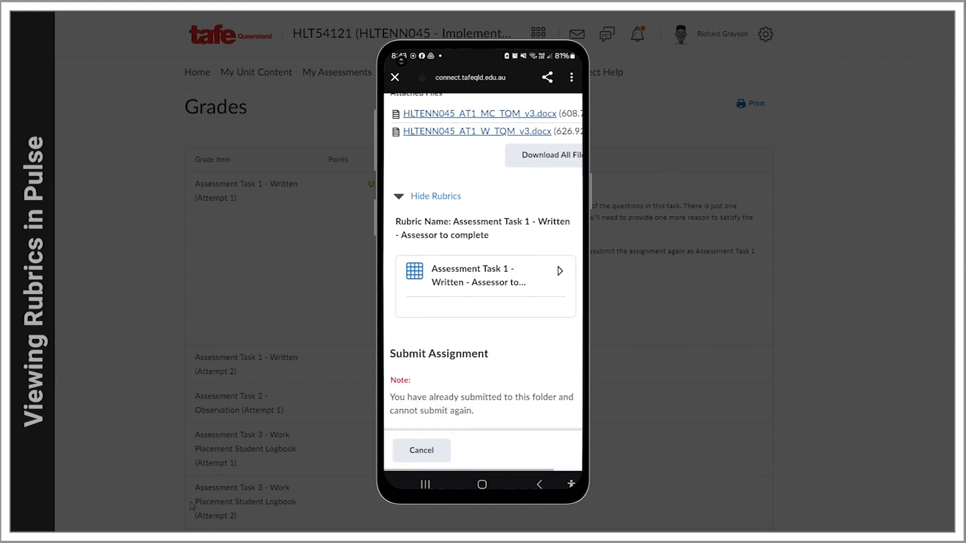
pyautogui.click(559, 271)
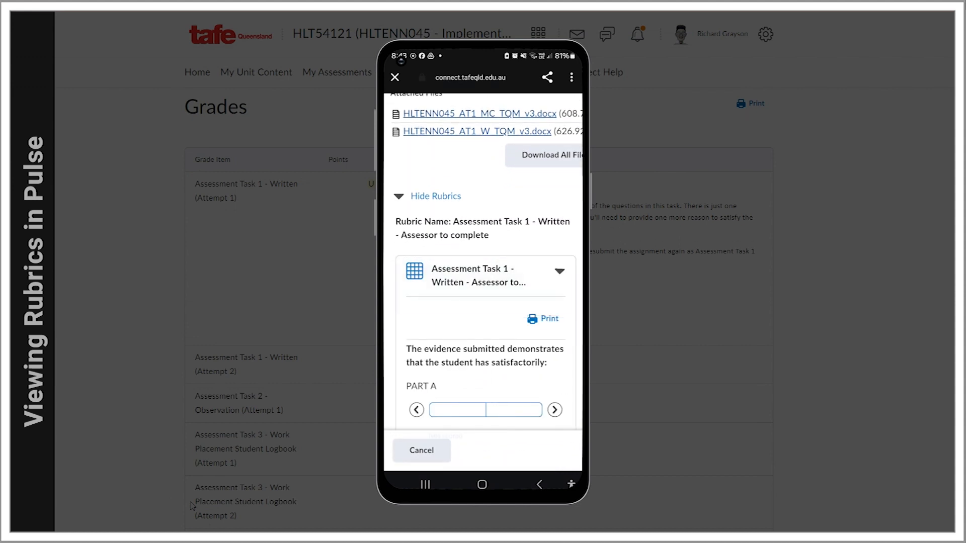
pyautogui.scroll(-3)
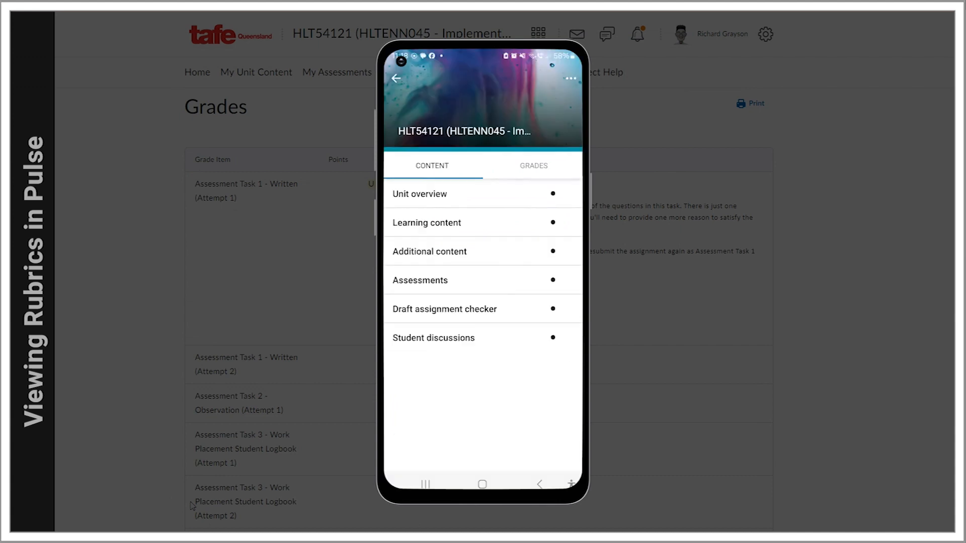
# View Assessment Task 1 - Written's Attempt 1 Unsatisfactory feedback and activity details, then return to the HLT54121 unit content
pyautogui.click(419, 280)
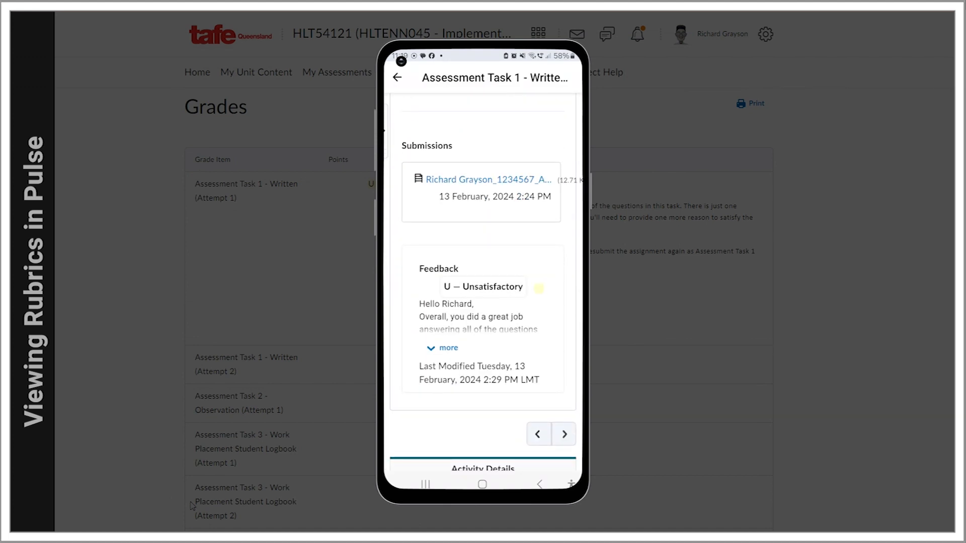
pyautogui.scroll(-3)
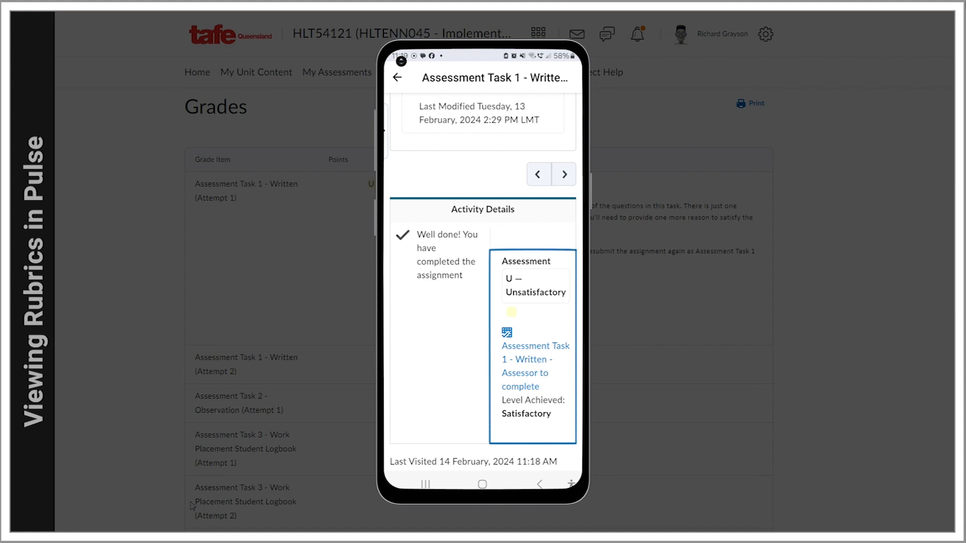
pyautogui.click(397, 77)
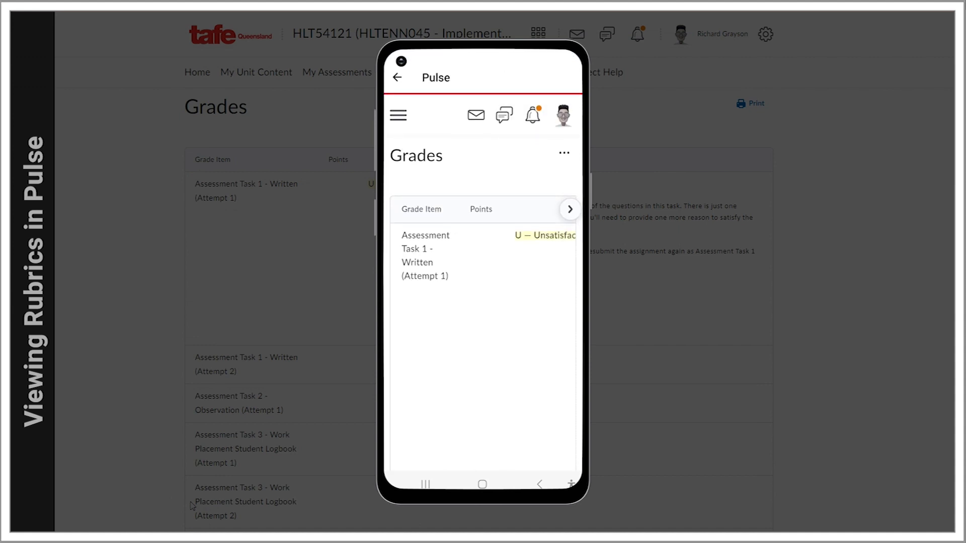
pyautogui.click(568, 209)
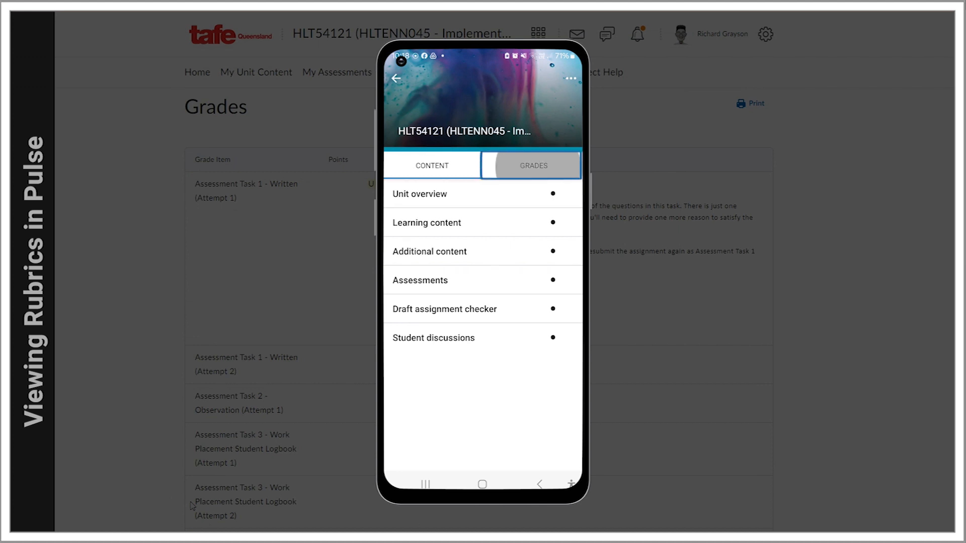
# Show the unit's grades table with the Comments and Assessments column revealing Attempt 1's overall feedback
pyautogui.click(531, 165)
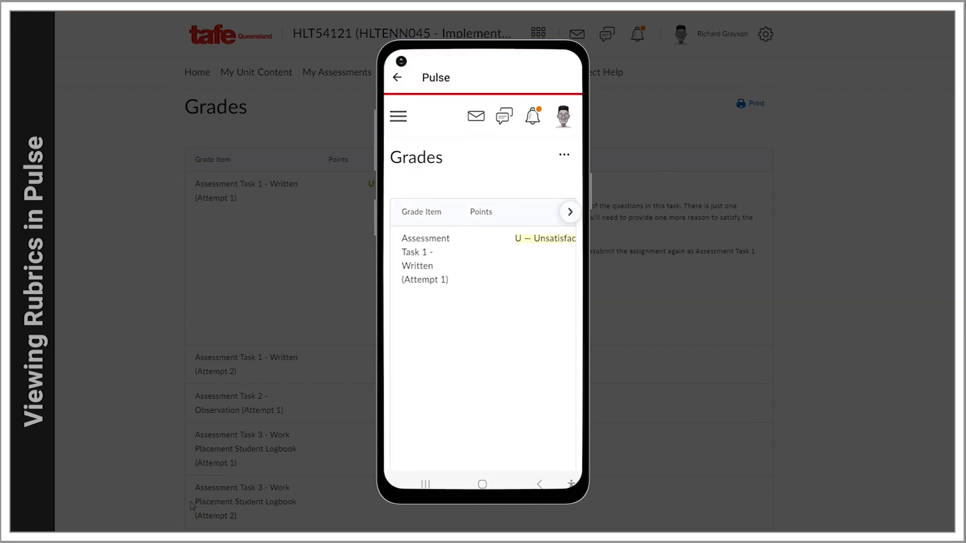
pyautogui.click(568, 211)
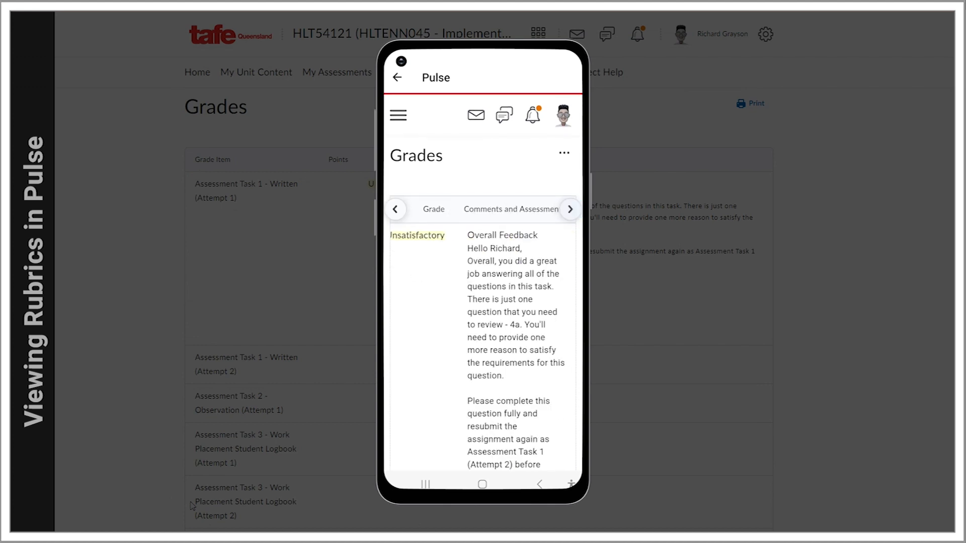
pyautogui.scroll(-3)
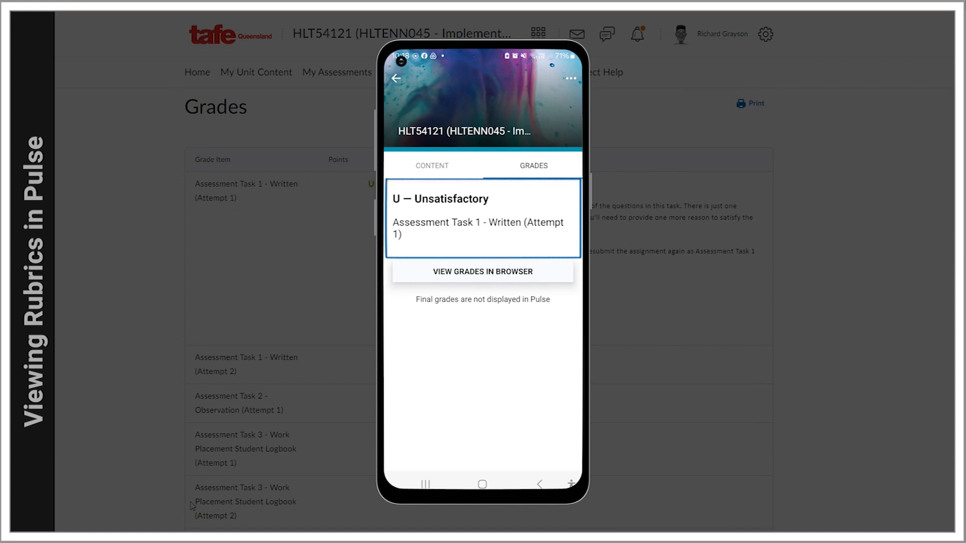
# View the Unsatisfactory grade details and activity for Attempt 1, then show its graded rubric with criterion 4a not met
pyautogui.click(482, 218)
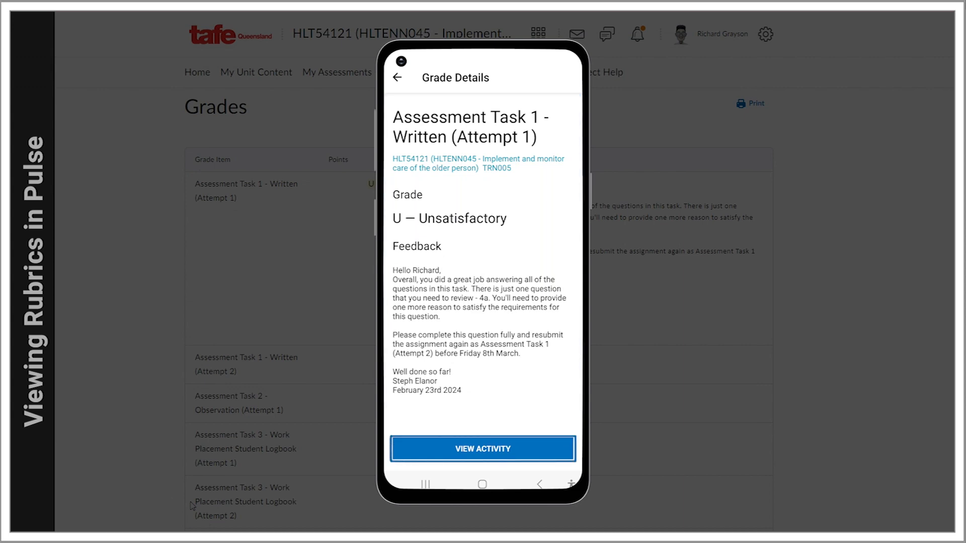
pyautogui.click(482, 449)
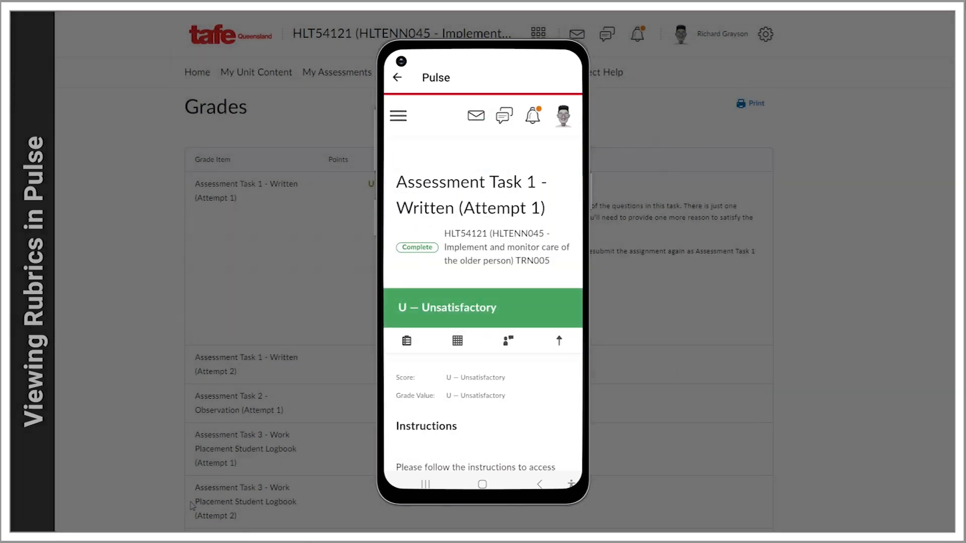
pyautogui.scroll(-3)
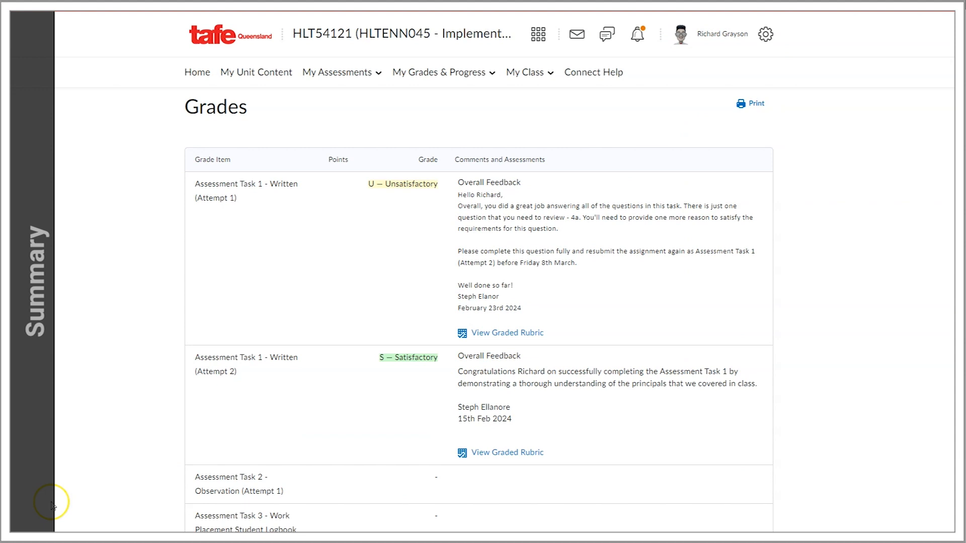
pyautogui.moveTo(283, 419)
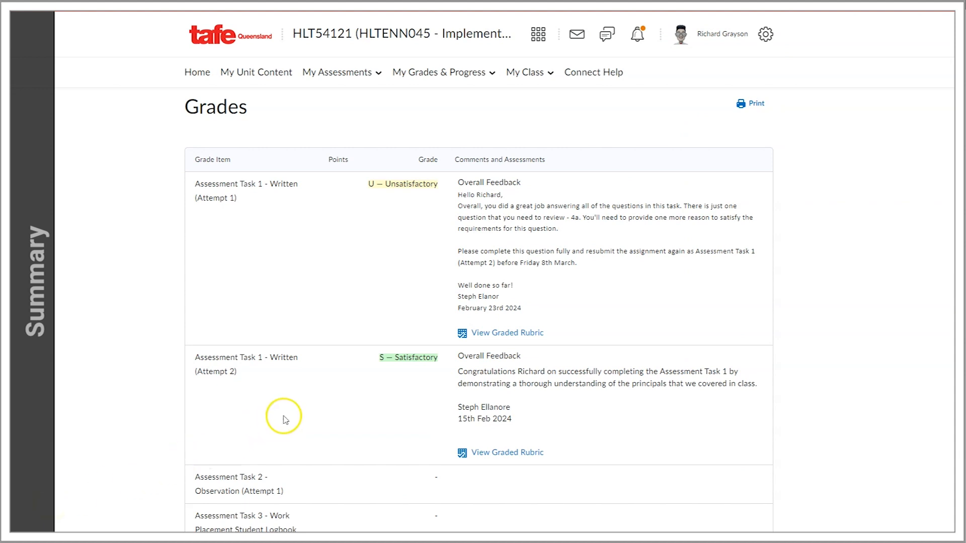
pyautogui.moveTo(506, 333)
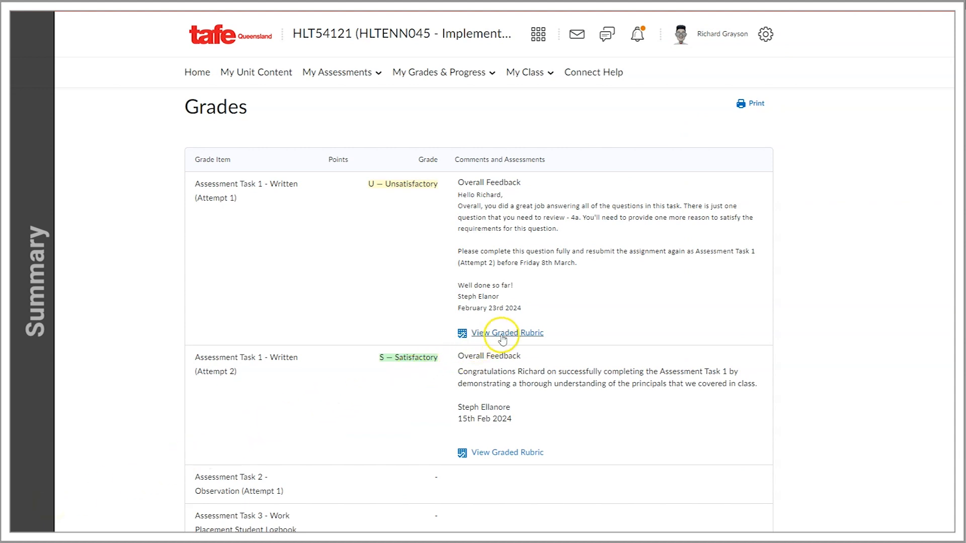
pyautogui.click(507, 333)
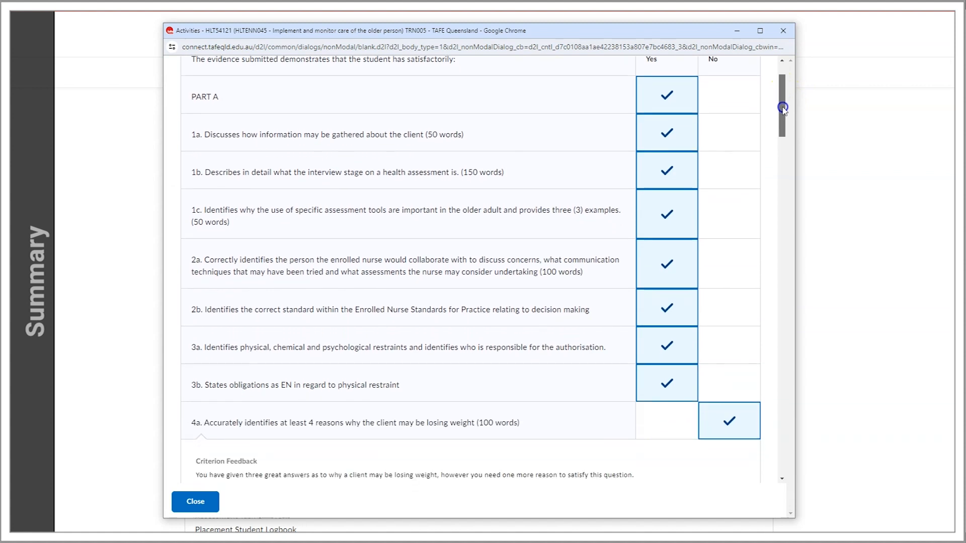
pyautogui.scroll(-3)
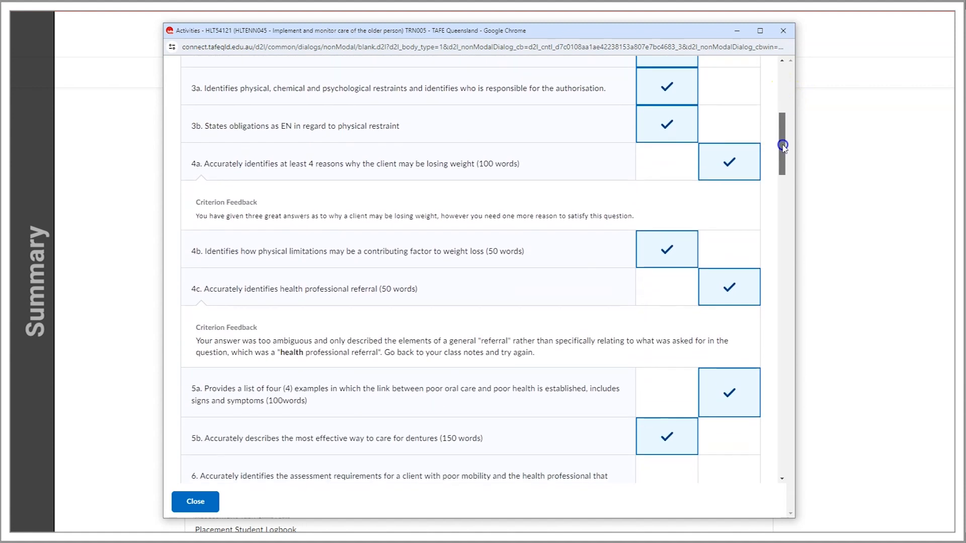
pyautogui.scroll(-3)
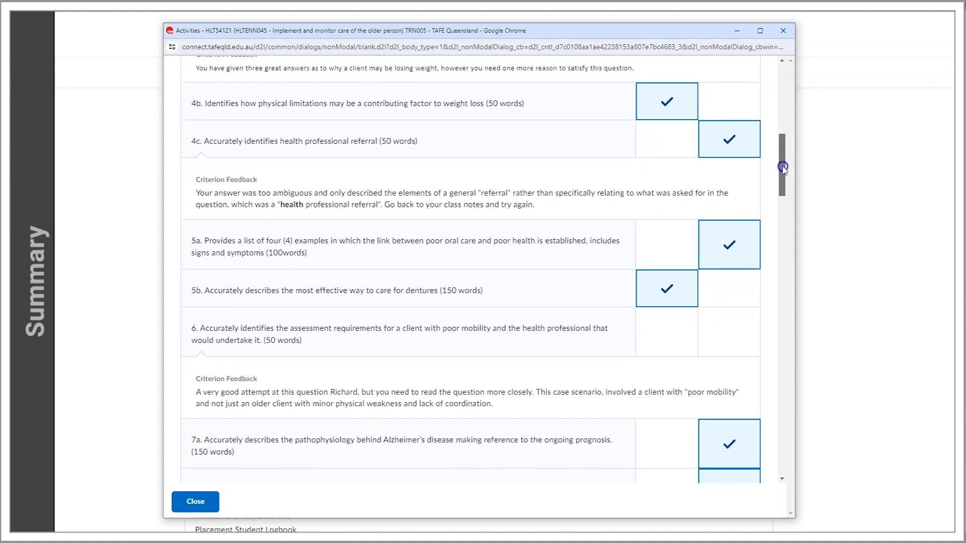
pyautogui.scroll(-3)
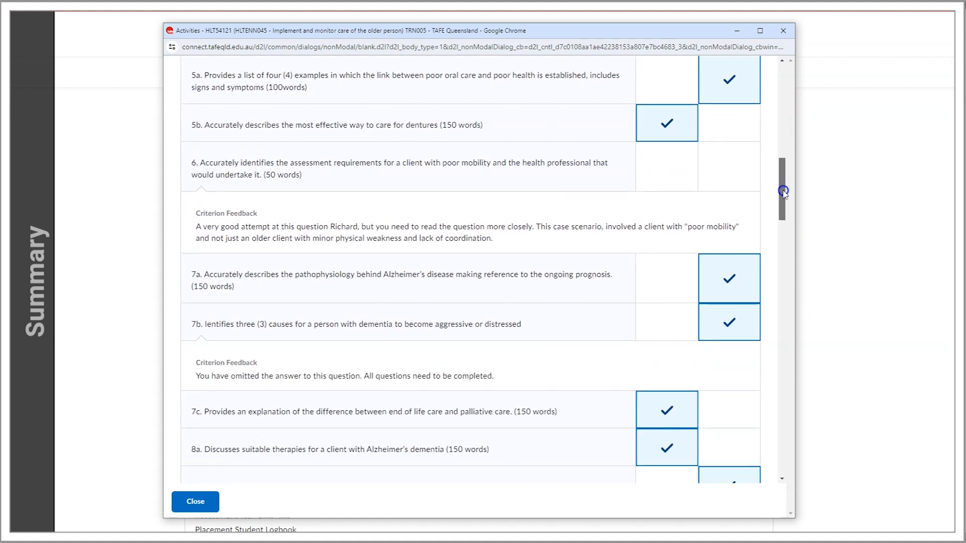
pyautogui.scroll(-3)
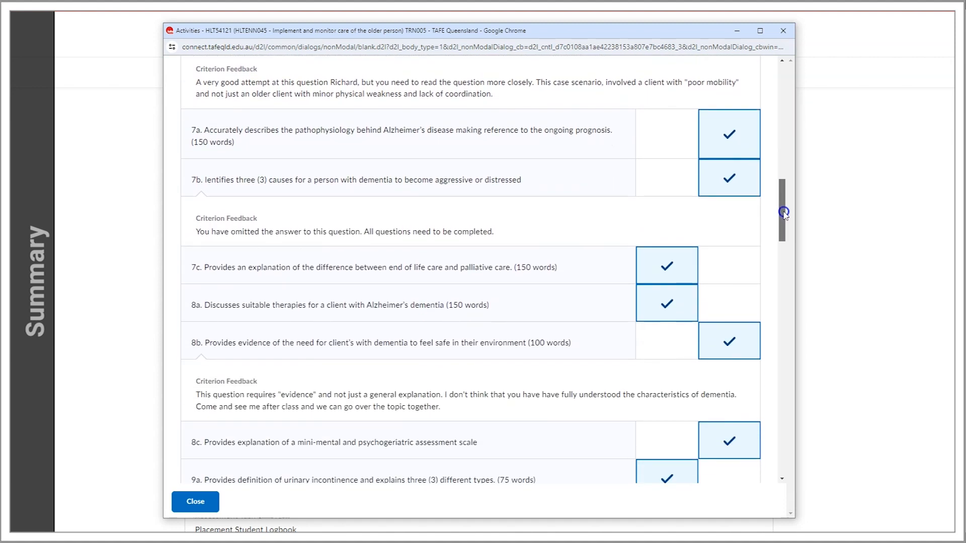
pyautogui.scroll(-3)
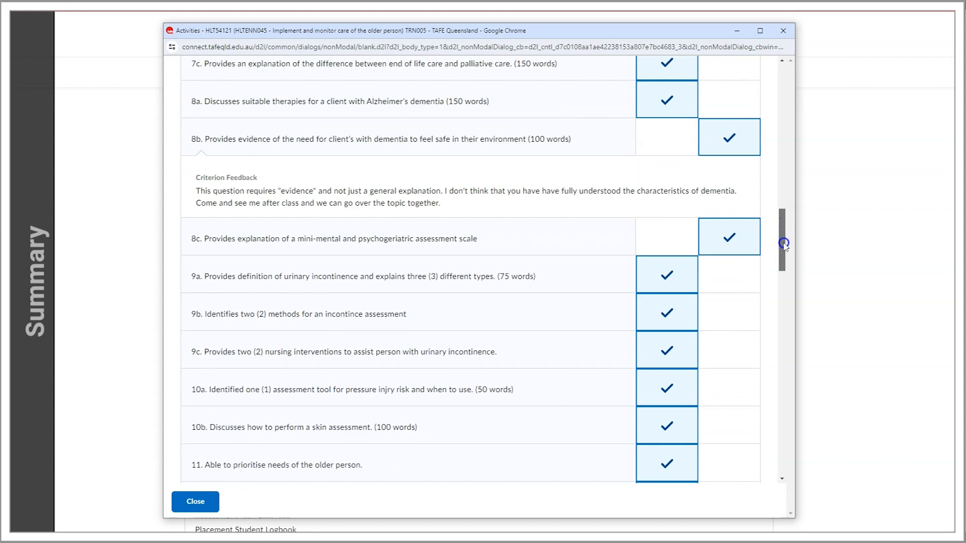